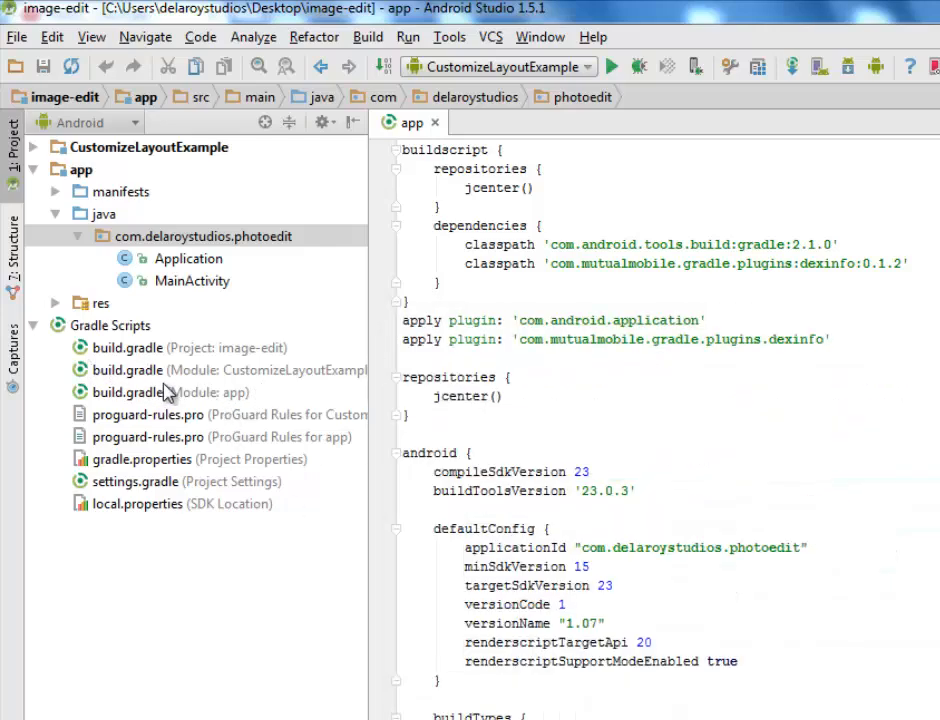
mouse_move(228, 376)
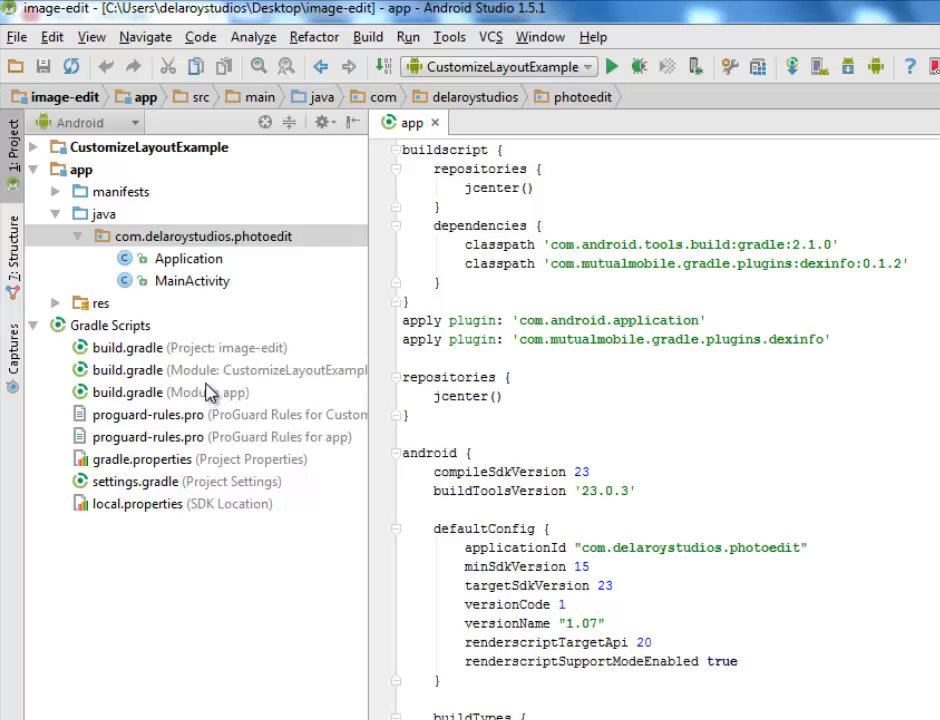
mouse_move(222, 398)
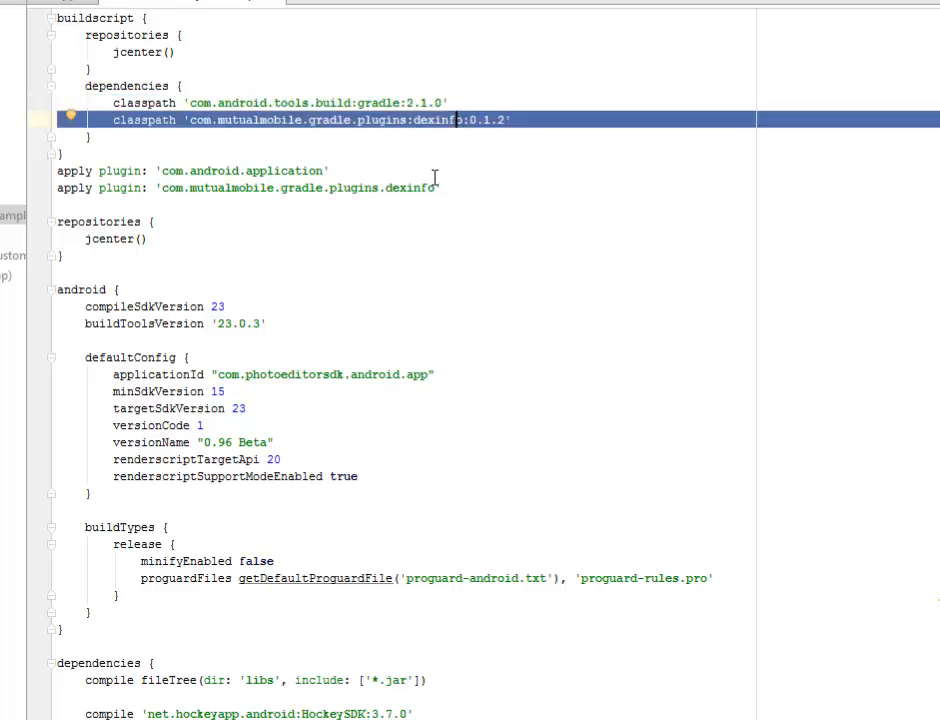
mouse_move(122, 252)
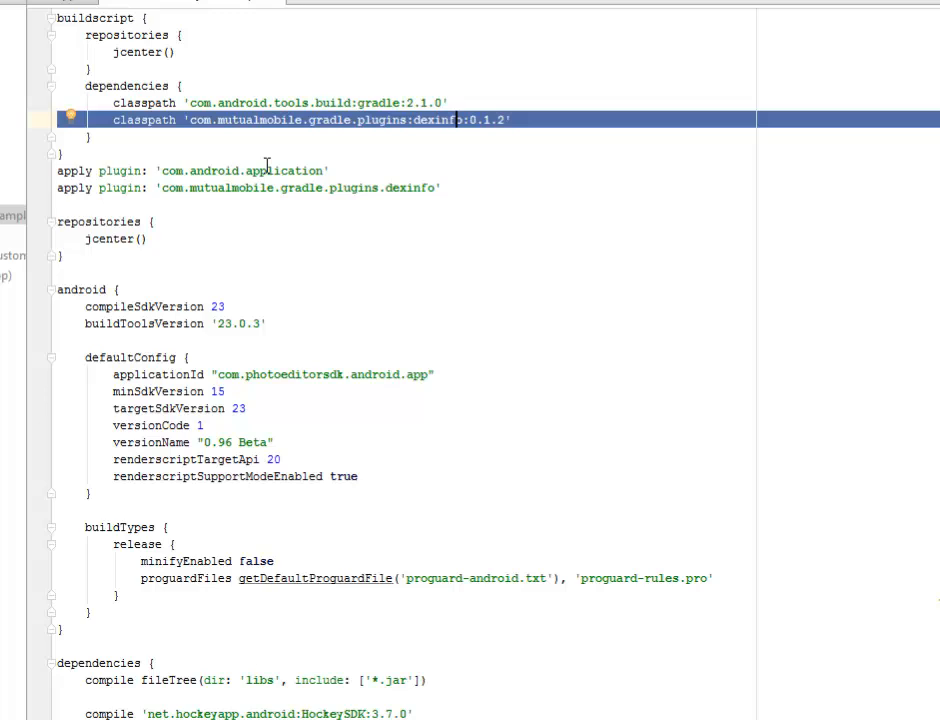
Step: Point out the dexinfo plugin and play-services analytics dependency, then the project-level build.gradle
double_click(284, 170)
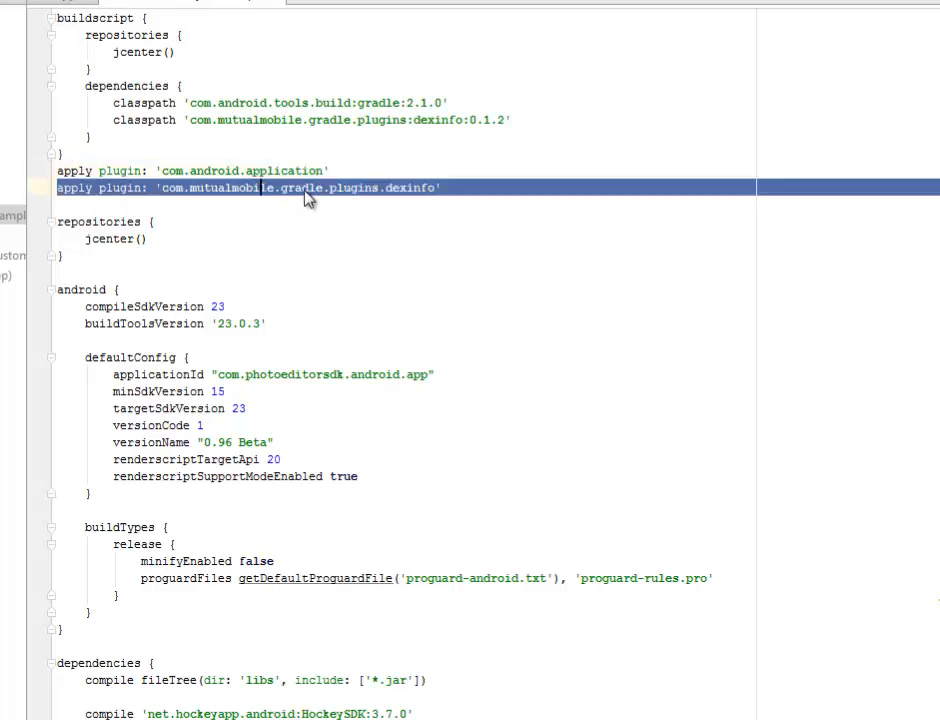
mouse_move(428, 192)
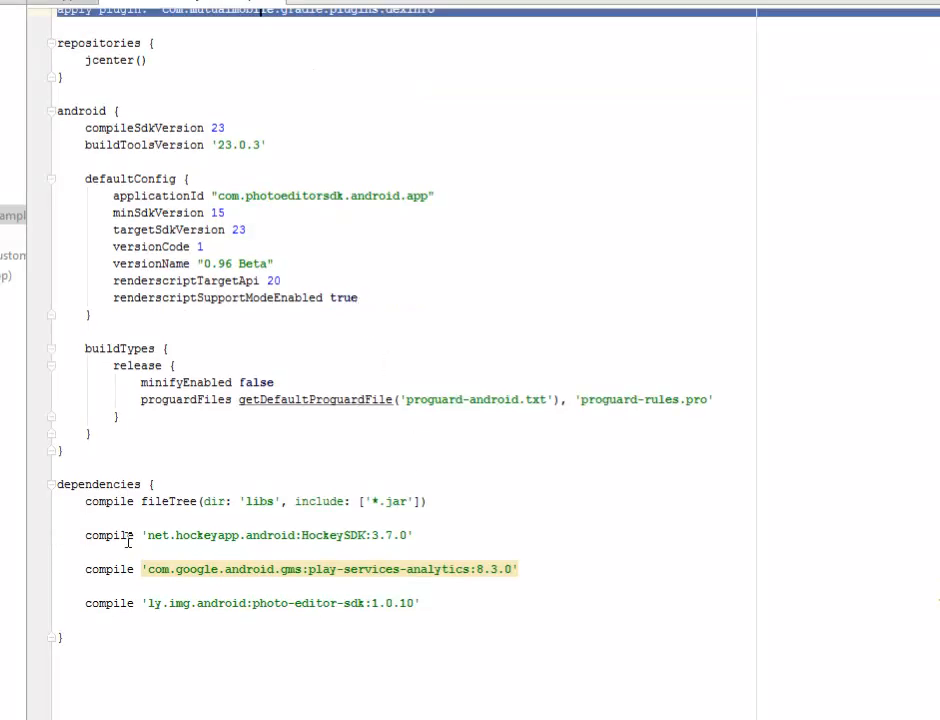
mouse_move(276, 540)
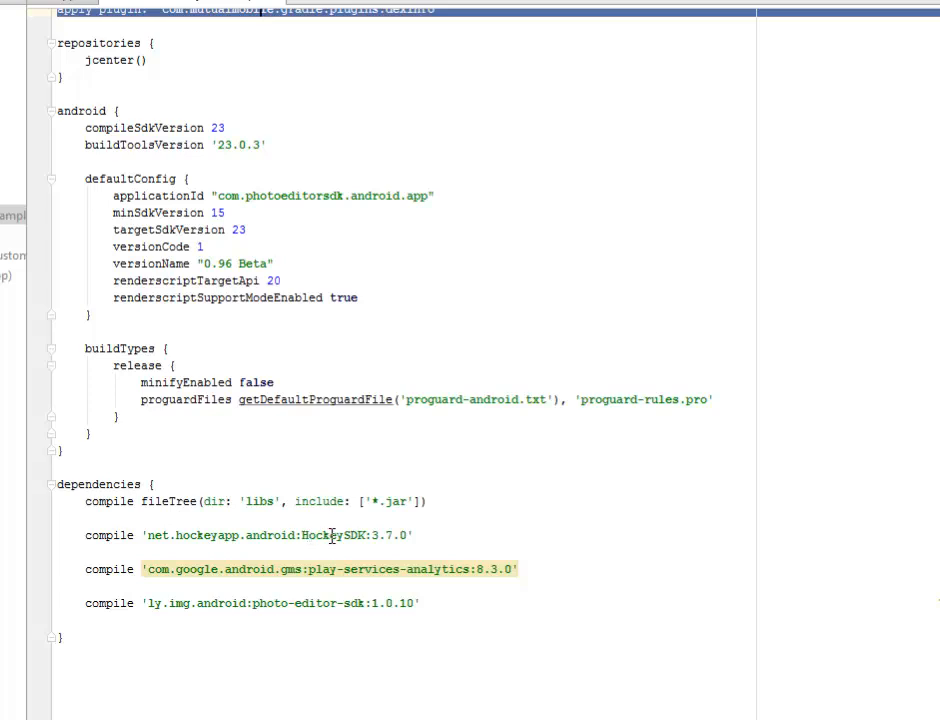
click(214, 536)
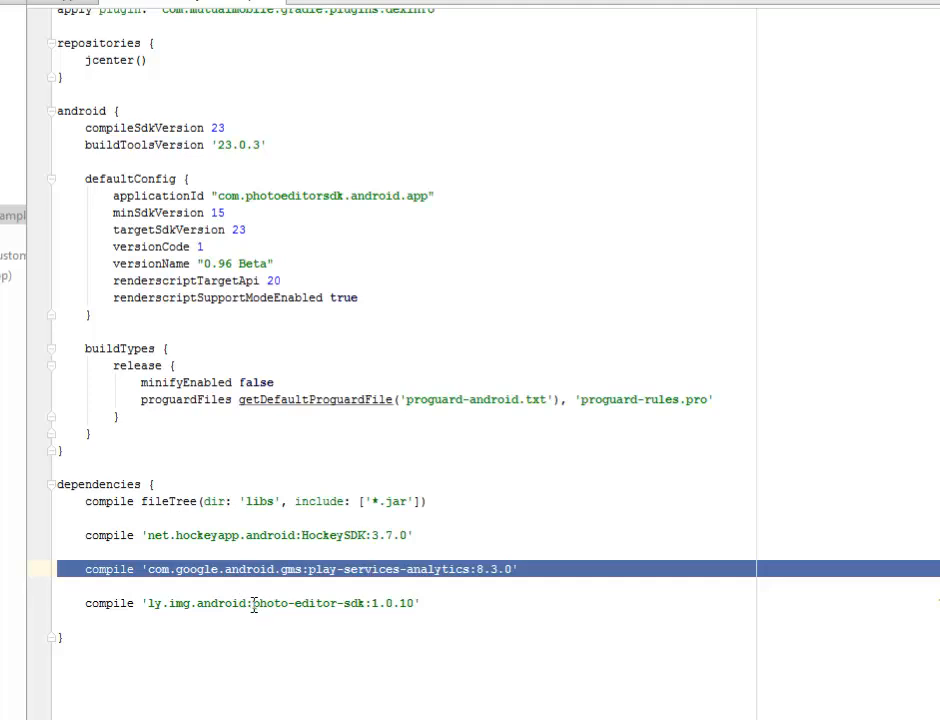
mouse_move(370, 604)
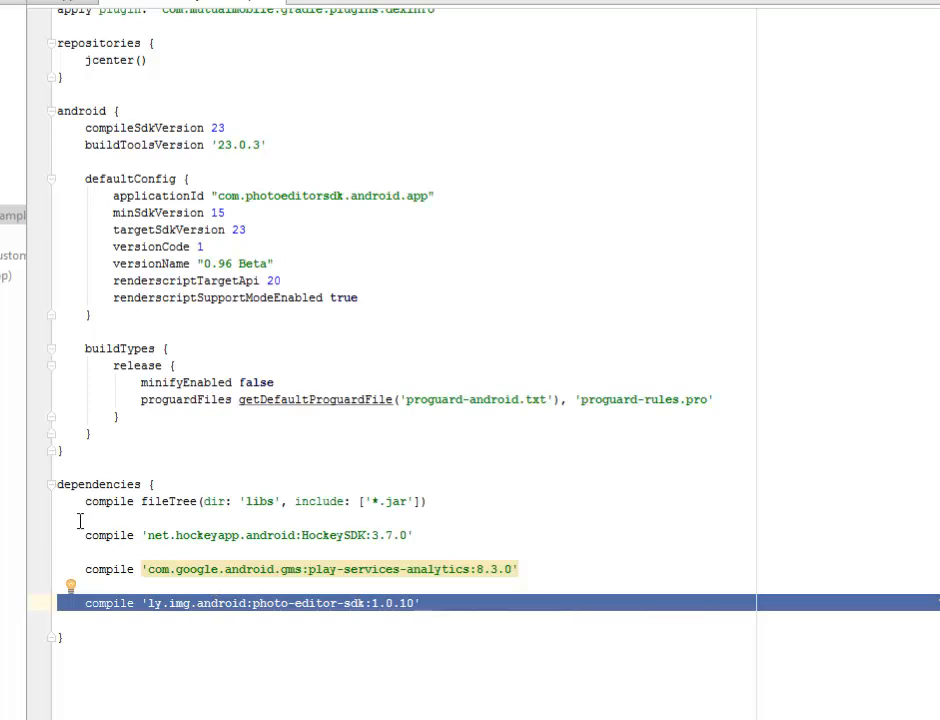
drag(84, 536, 500, 618)
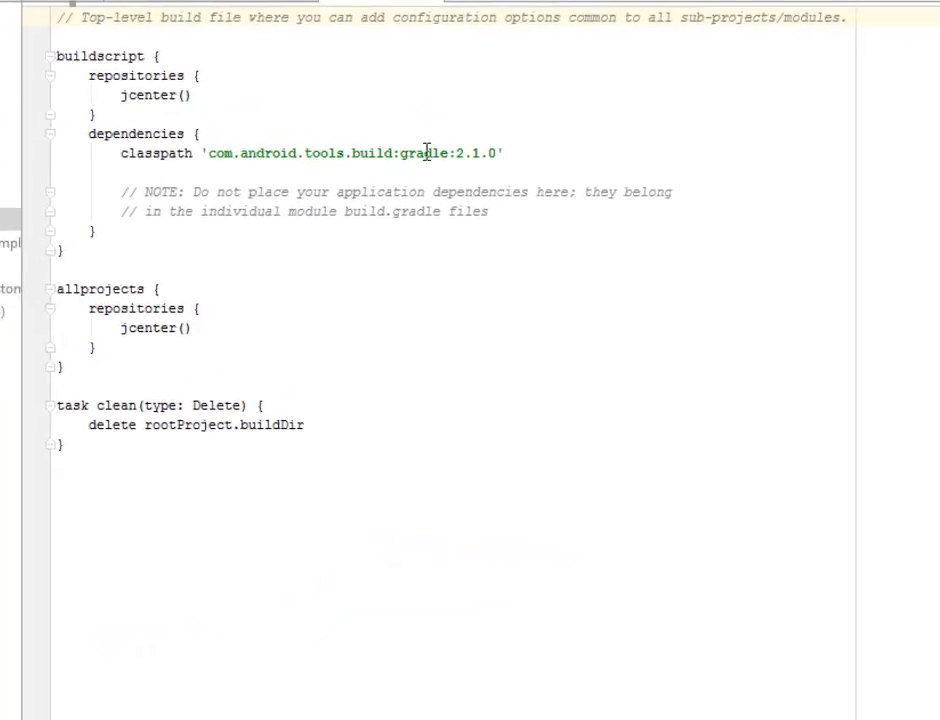
Step: Mark the Android Gradle plugin classpath, then expand the res folder toward activity_main.xml
double_click(422, 152)
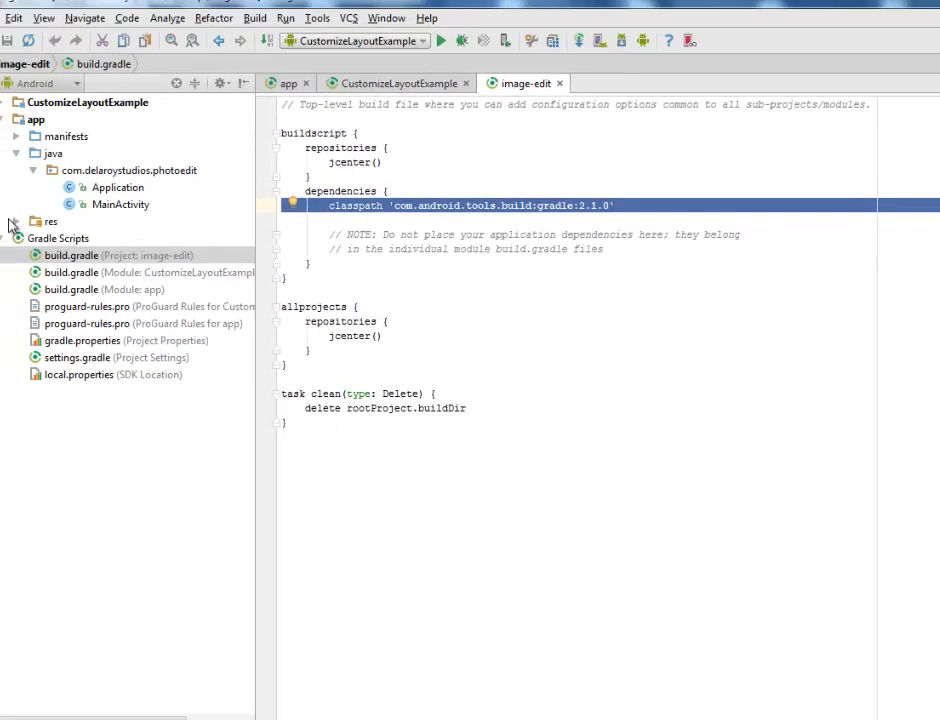
click(16, 220)
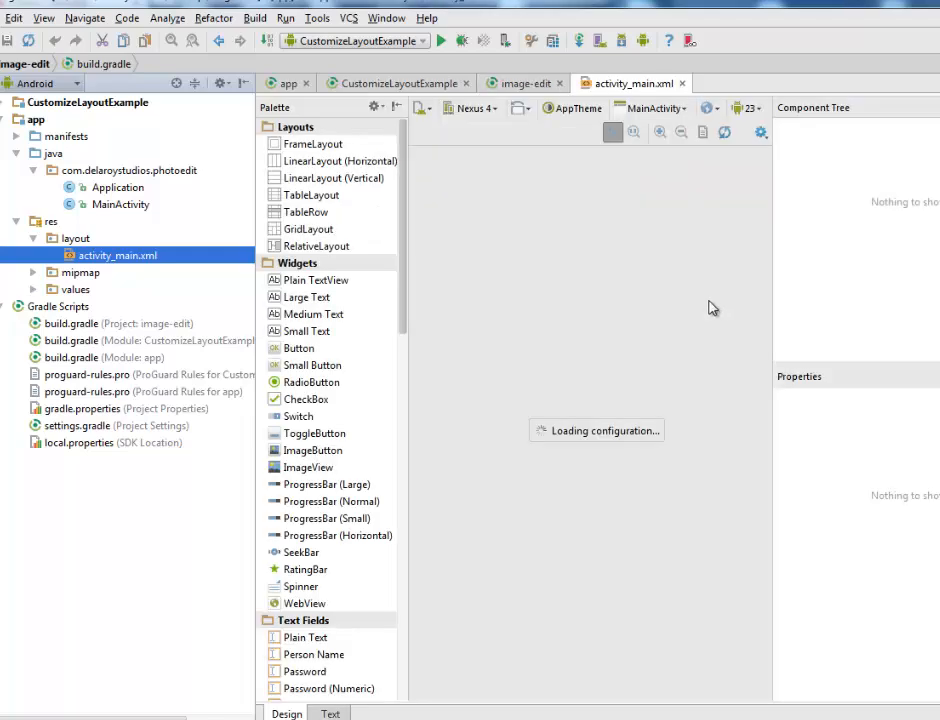
Step: Show activity_main as XML with its MainActivity context and TextView, then open MainActivity.java
click(330, 712)
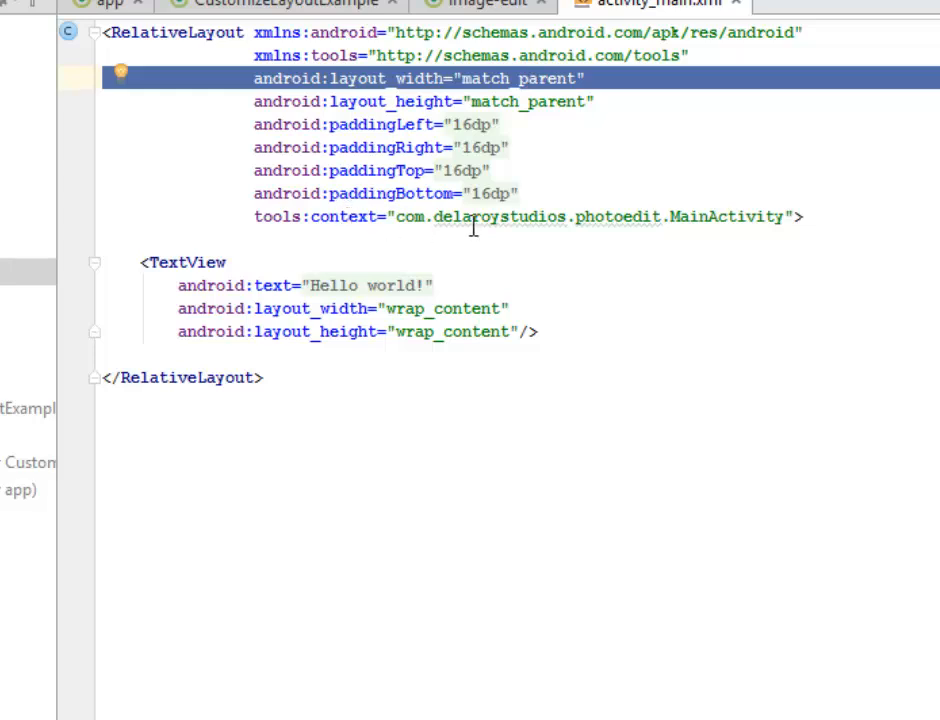
double_click(728, 216)
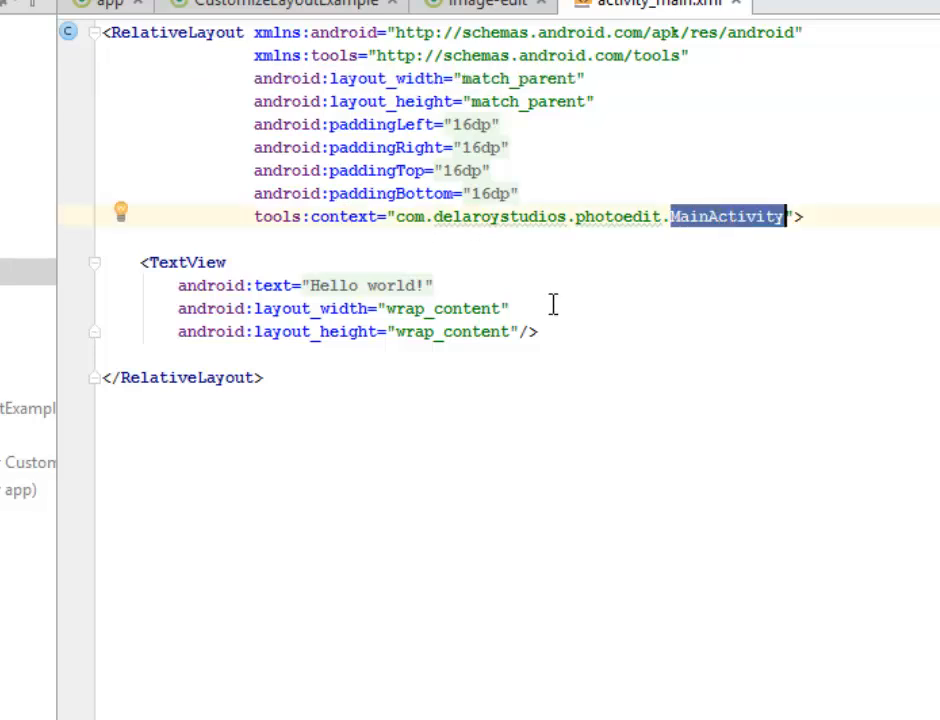
click(188, 262)
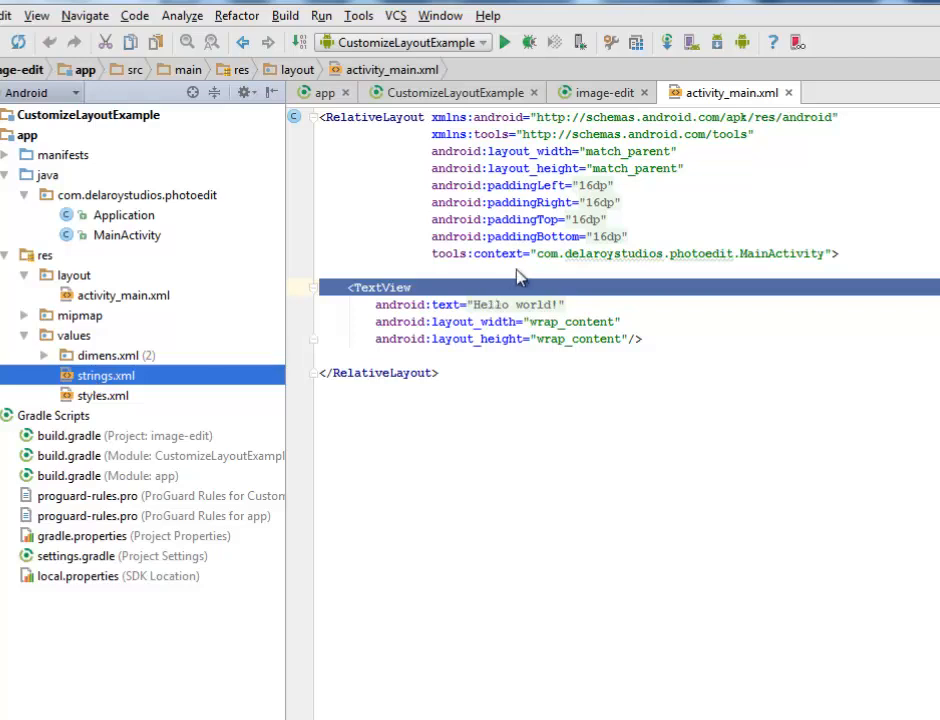
mouse_move(120, 390)
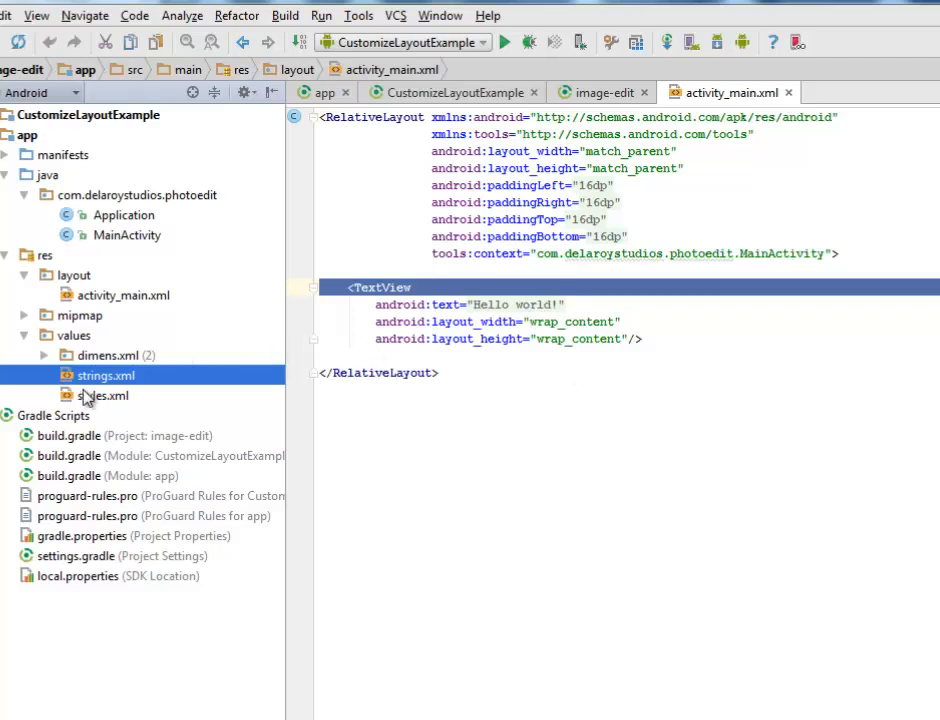
double_click(104, 376)
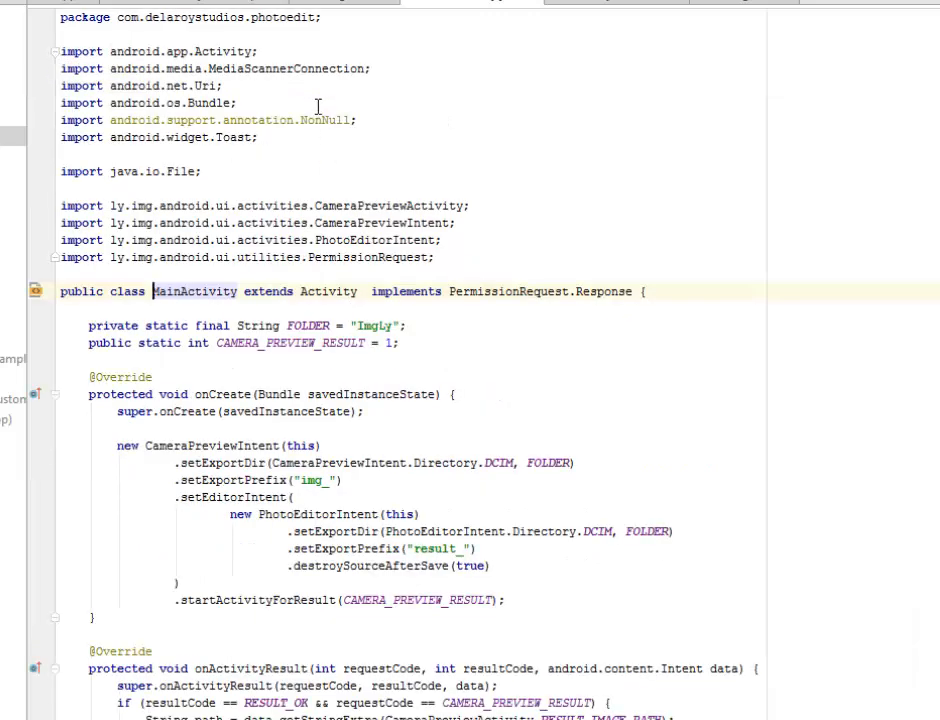
double_click(288, 68)
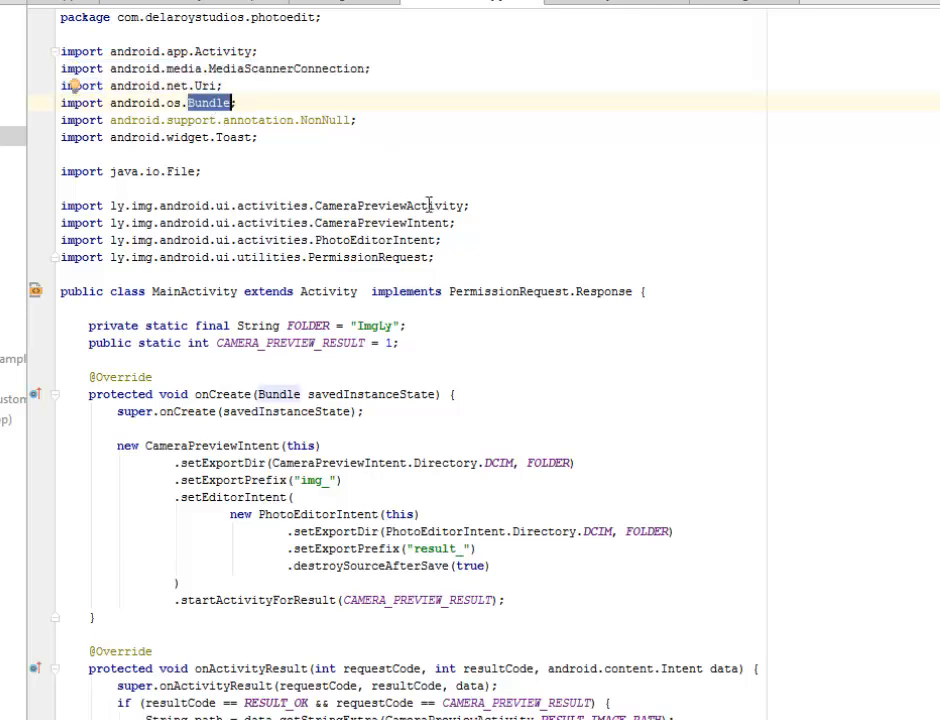
double_click(388, 204)
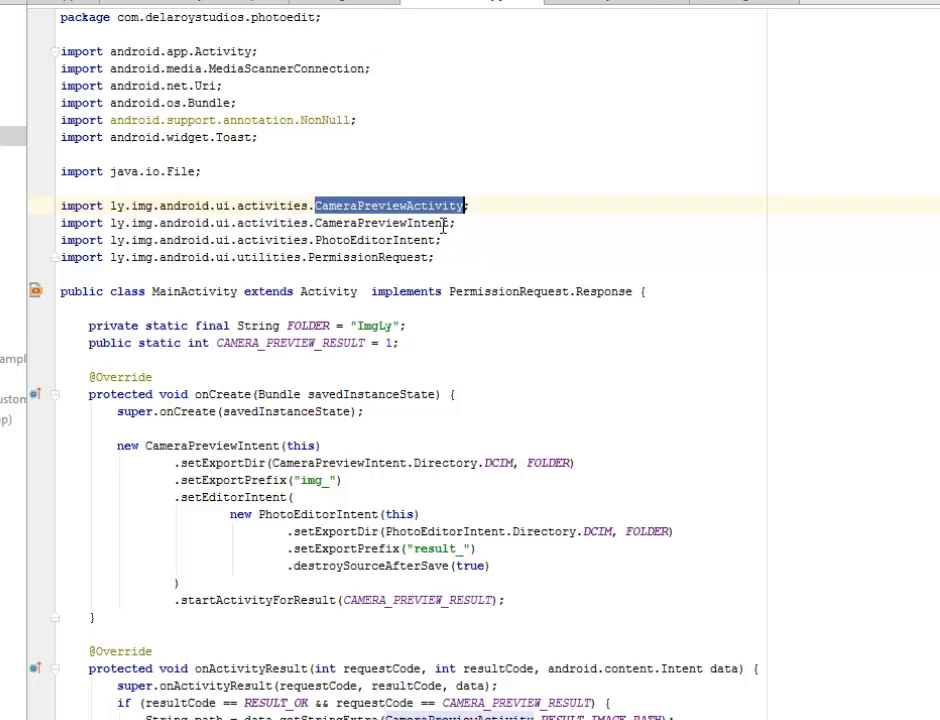
click(384, 222)
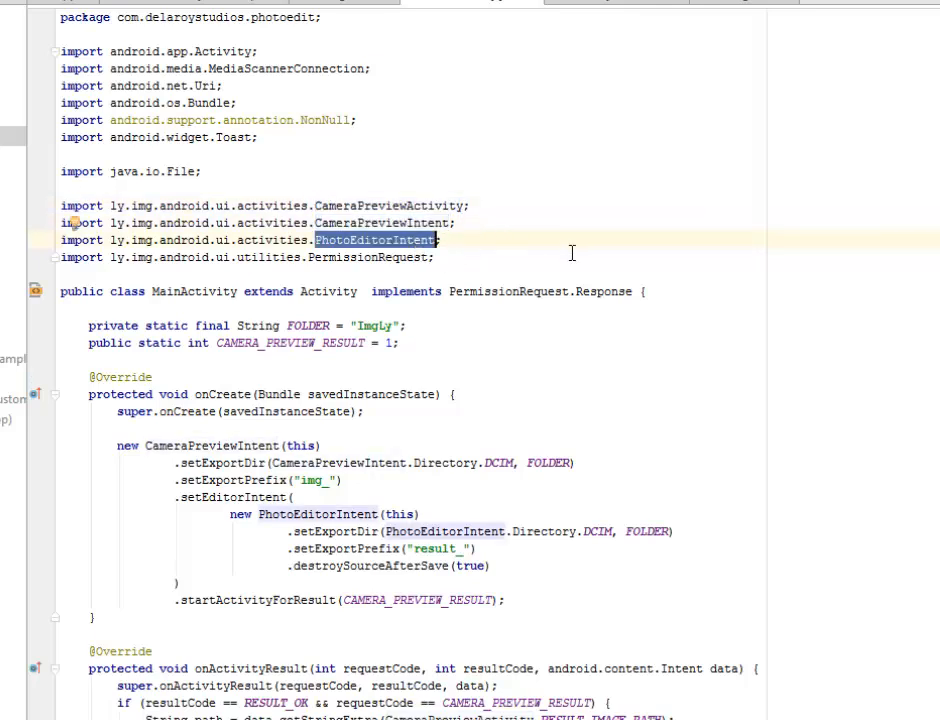
click(360, 256)
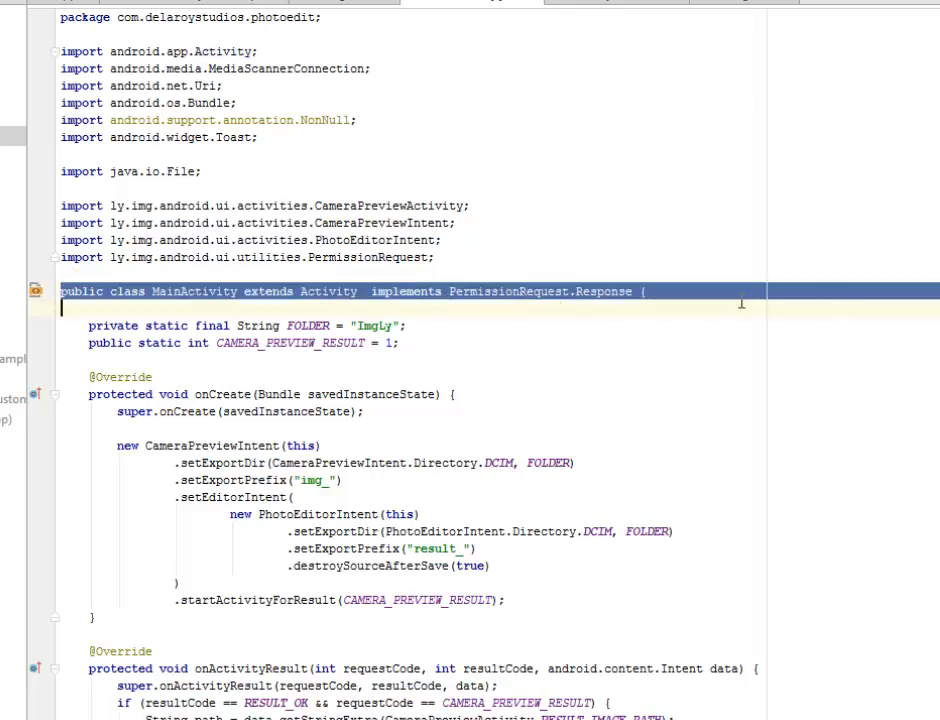
scroll(down, 3)
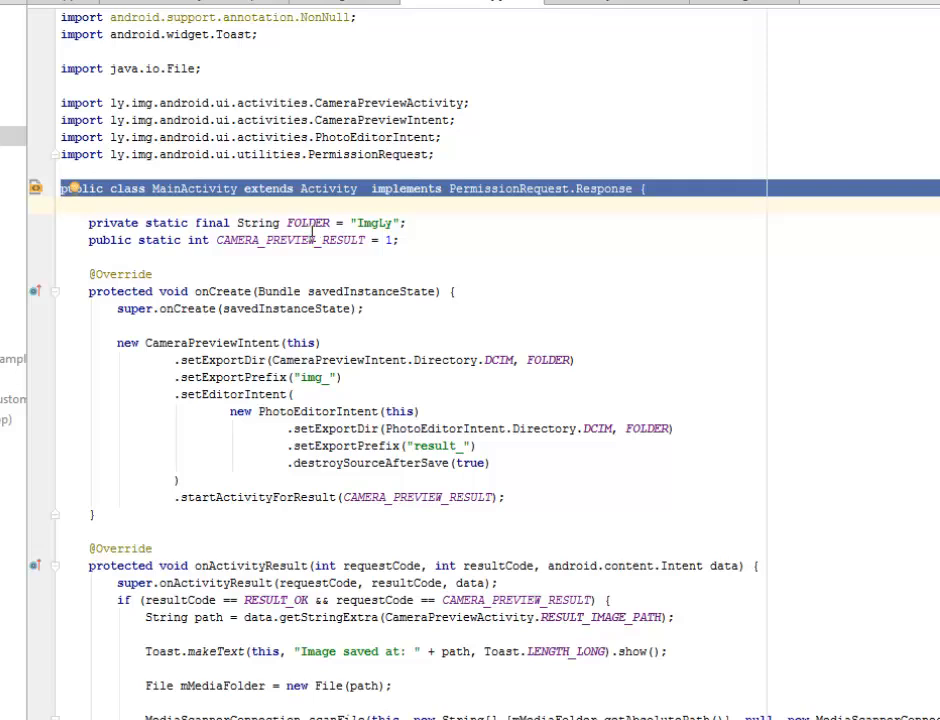
click(316, 222)
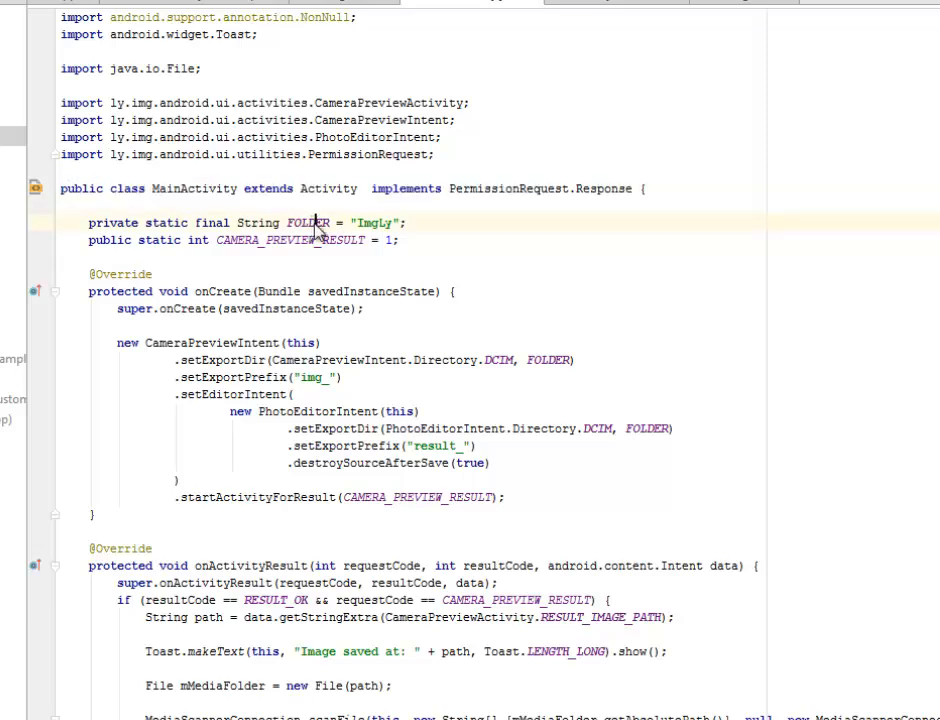
double_click(290, 240)
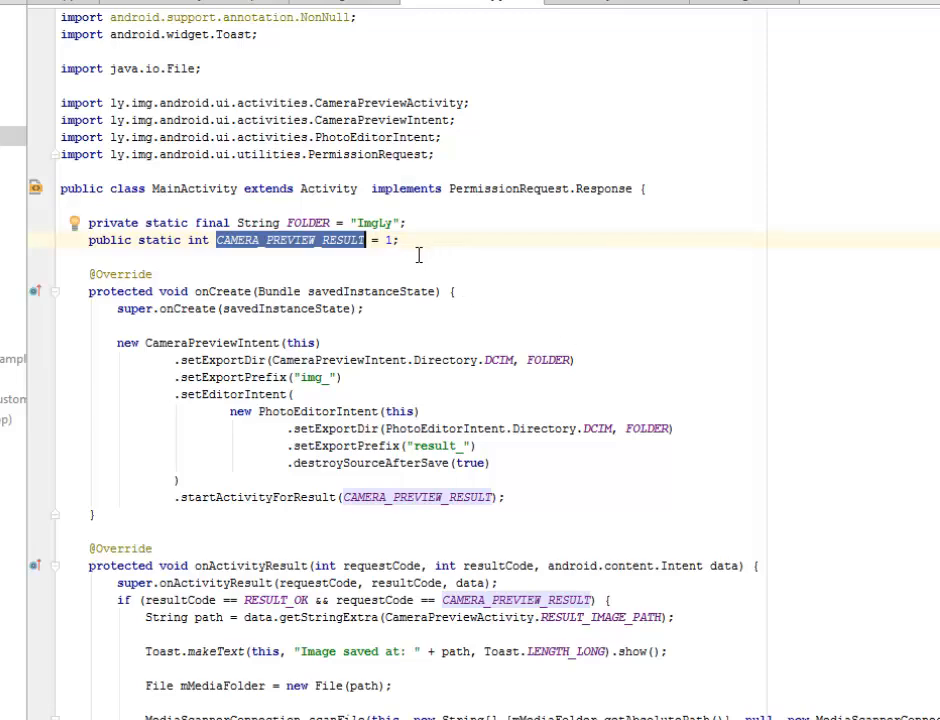
scroll(down, 3)
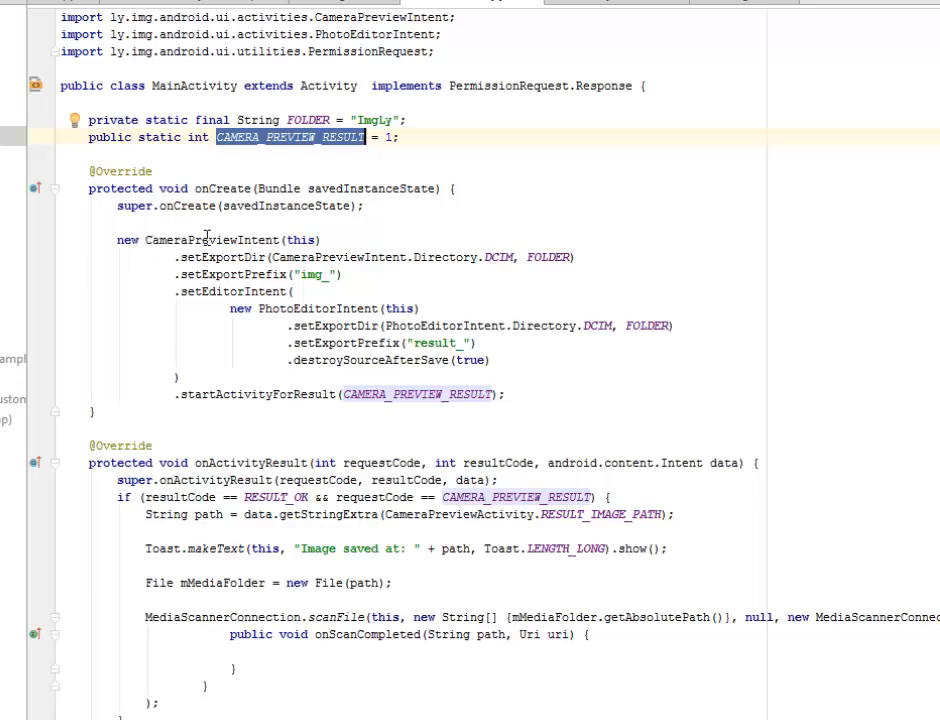
double_click(212, 240)
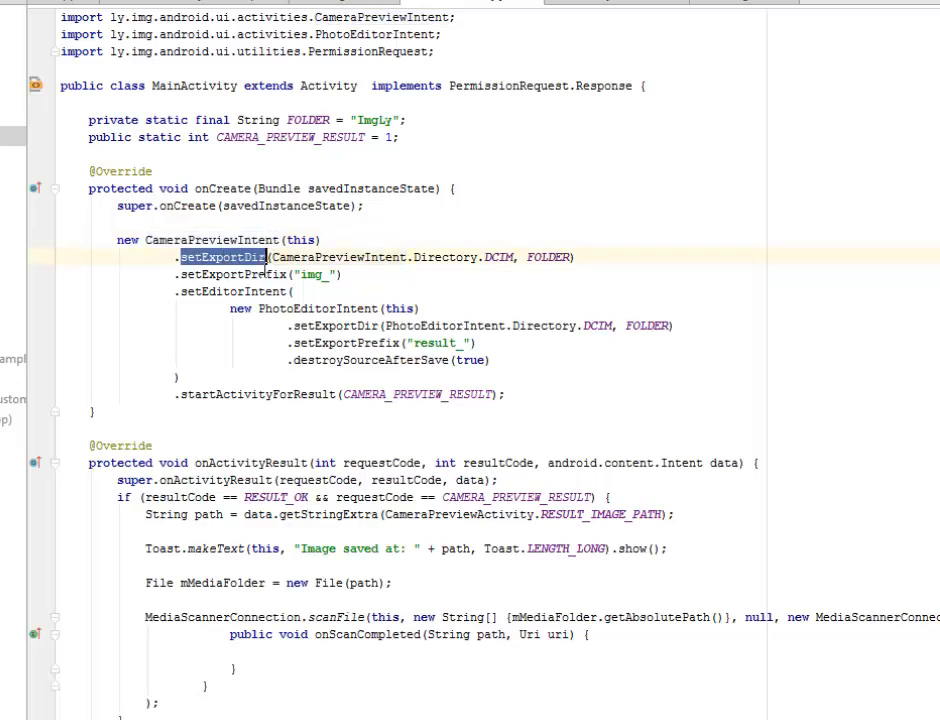
double_click(338, 256)
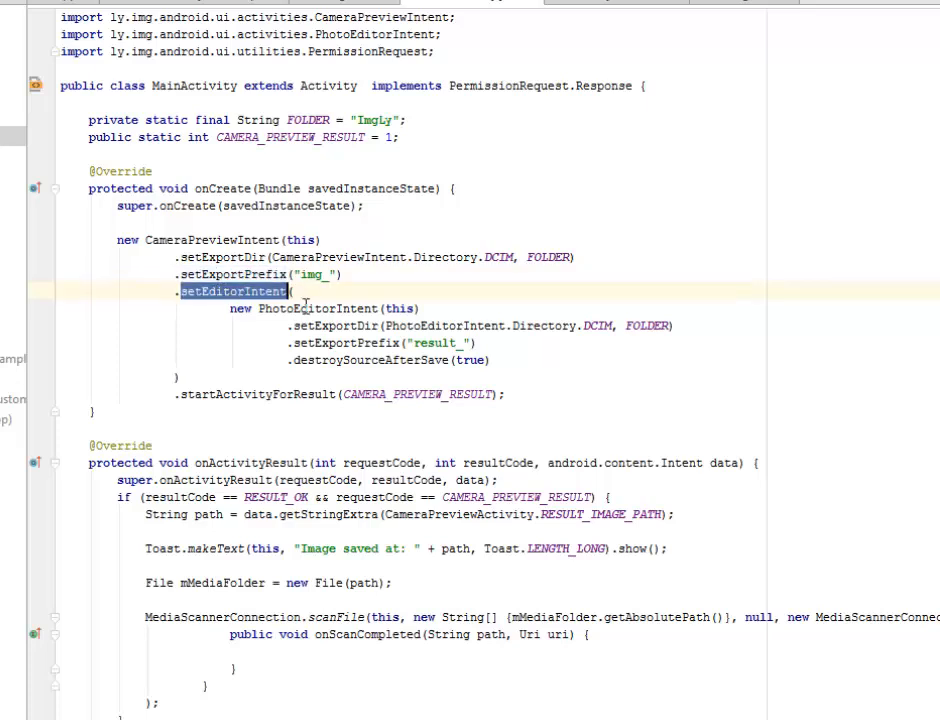
double_click(318, 308)
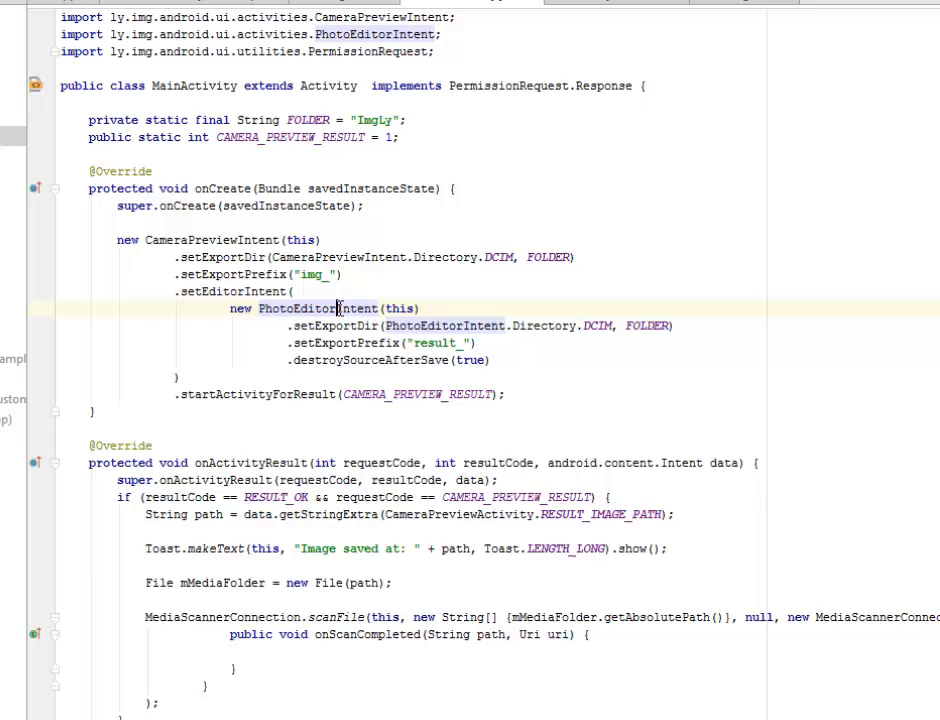
click(336, 308)
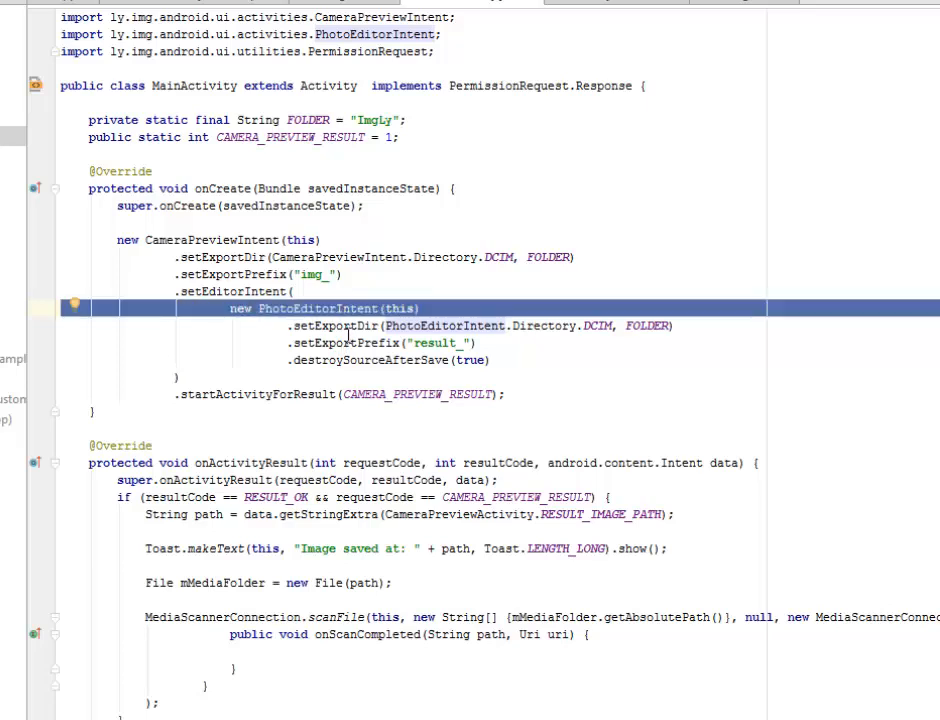
double_click(334, 324)
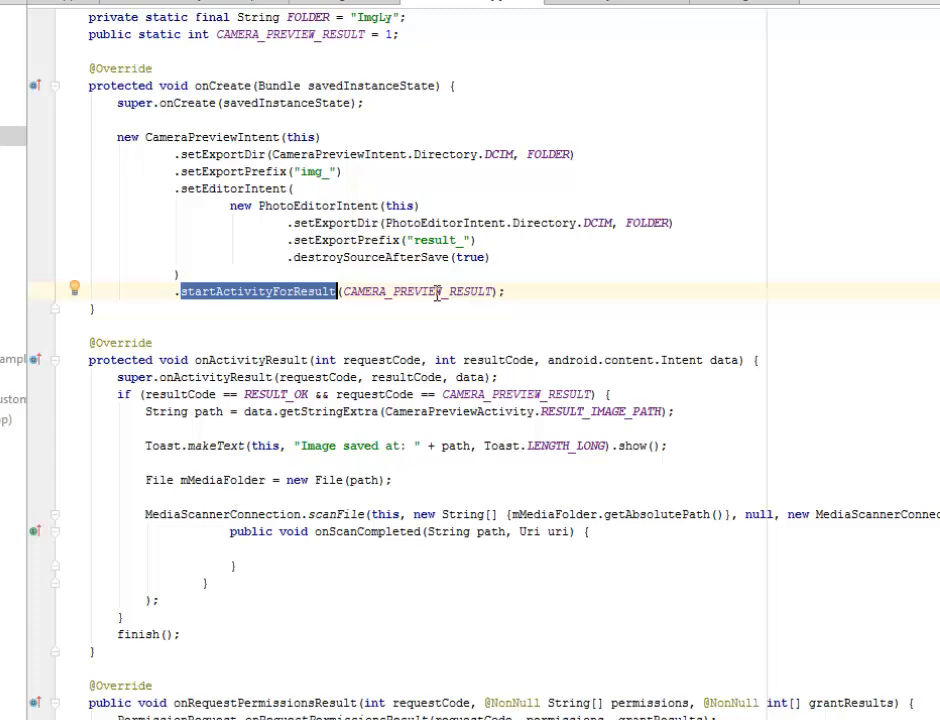
double_click(418, 292)
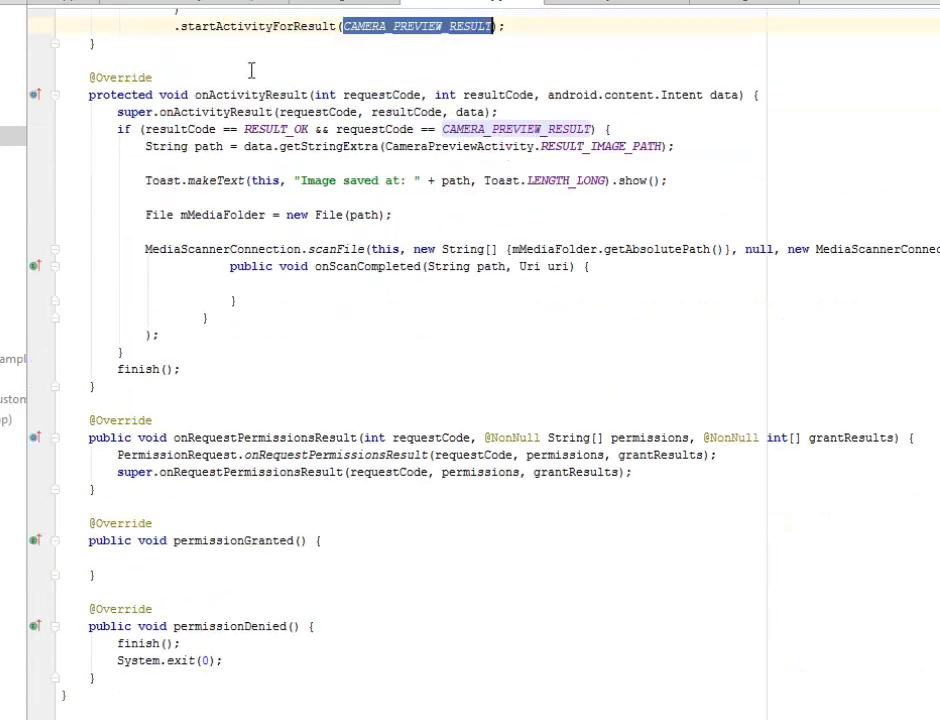
double_click(250, 94)
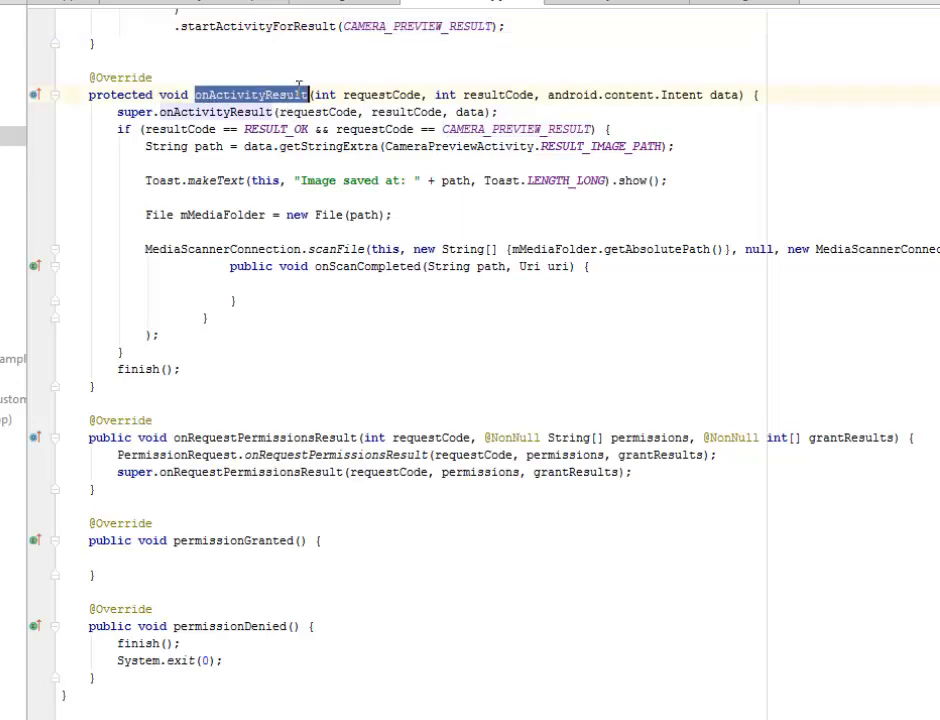
double_click(382, 94)
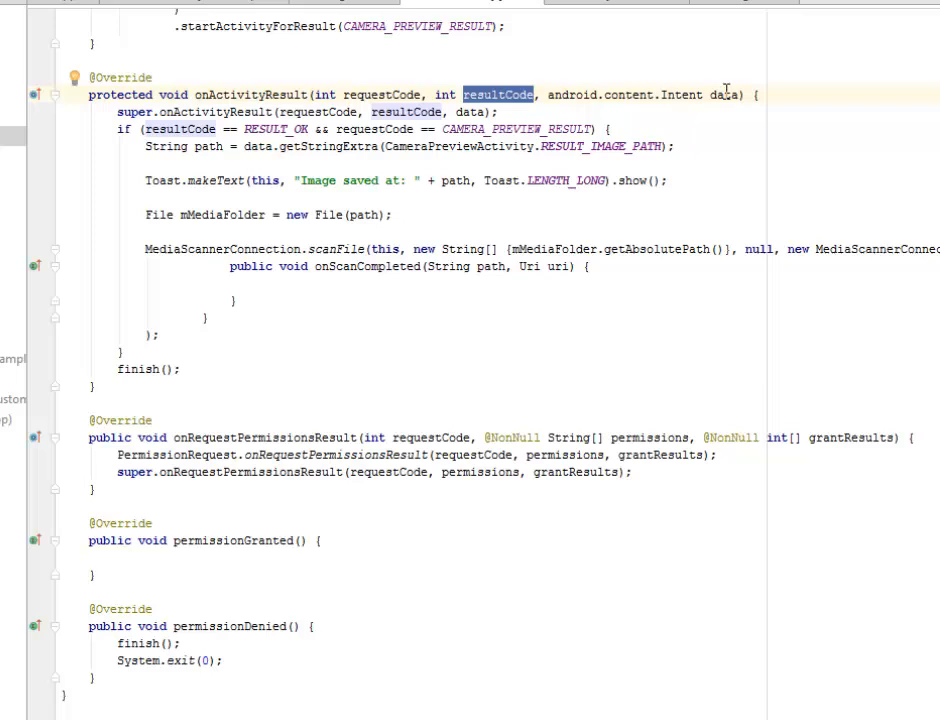
click(724, 94)
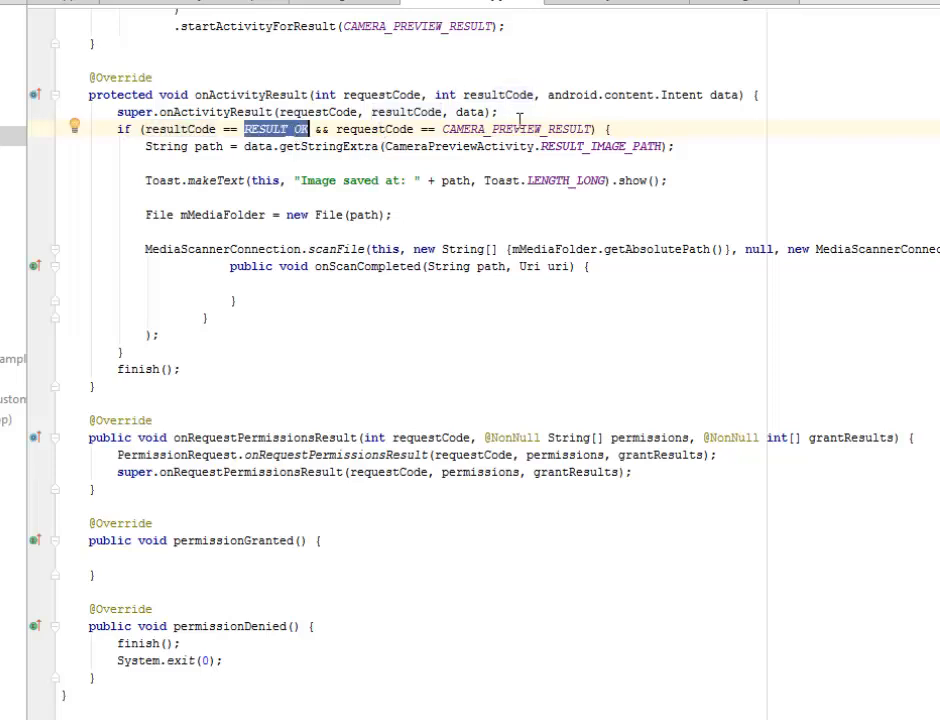
double_click(516, 128)
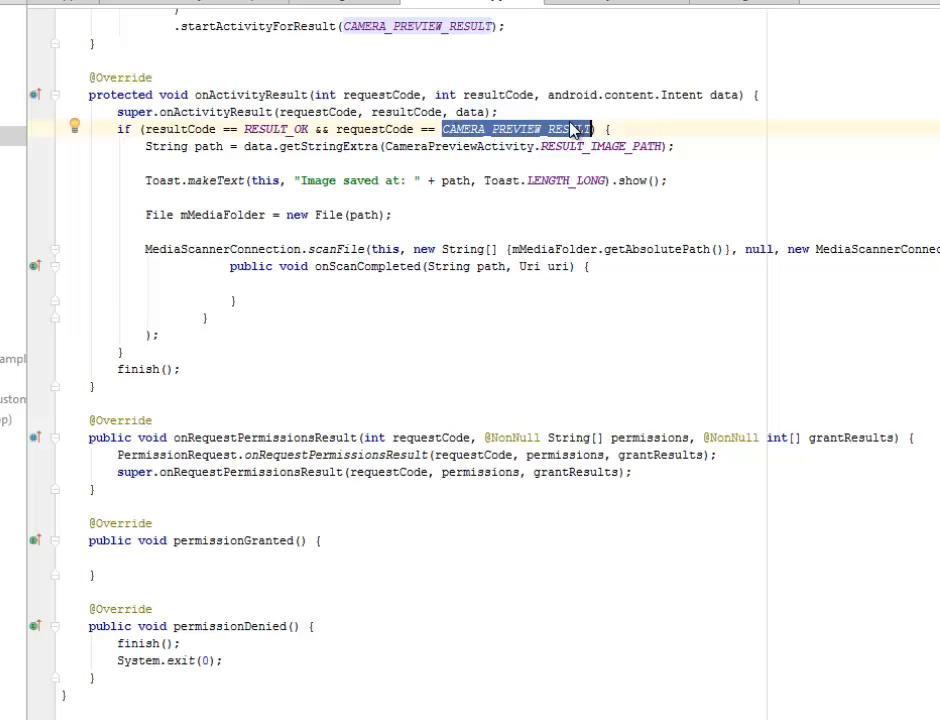
double_click(208, 146)
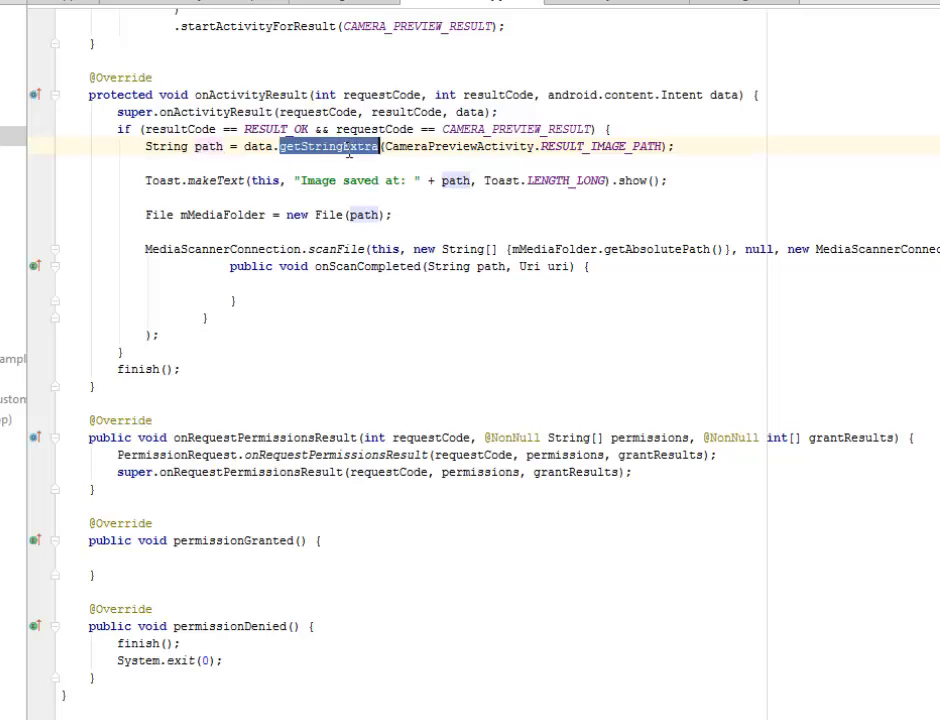
double_click(458, 146)
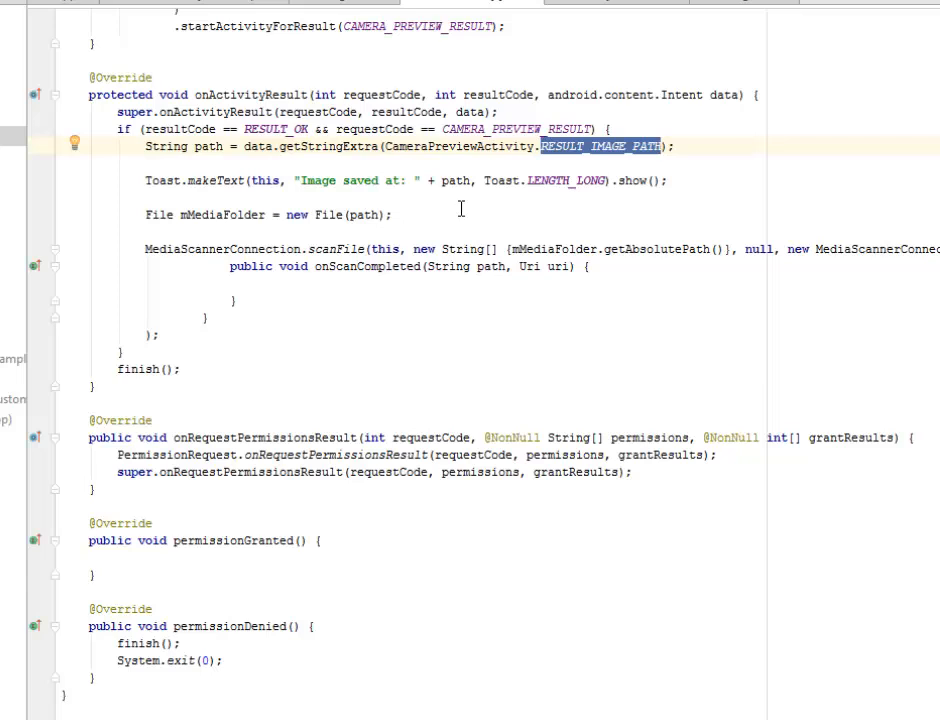
scroll(down, 3)
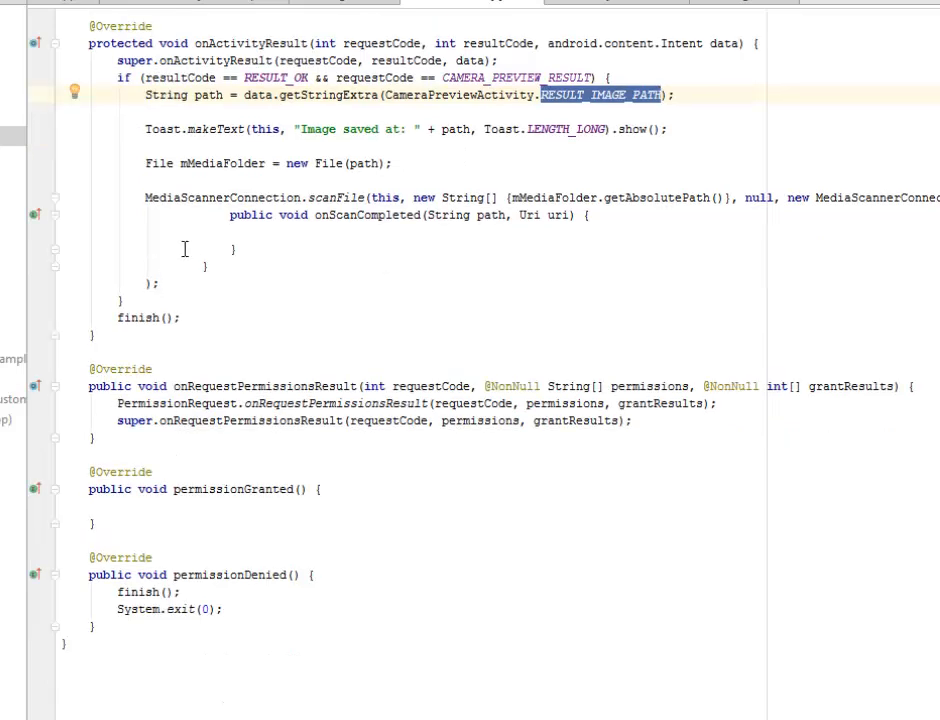
double_click(262, 386)
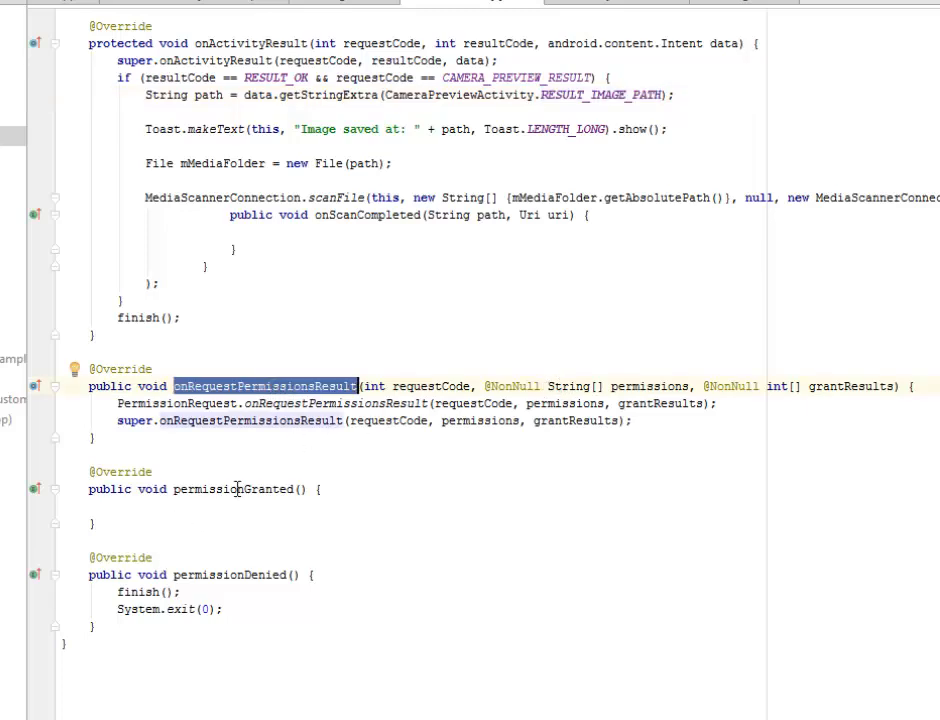
double_click(230, 574)
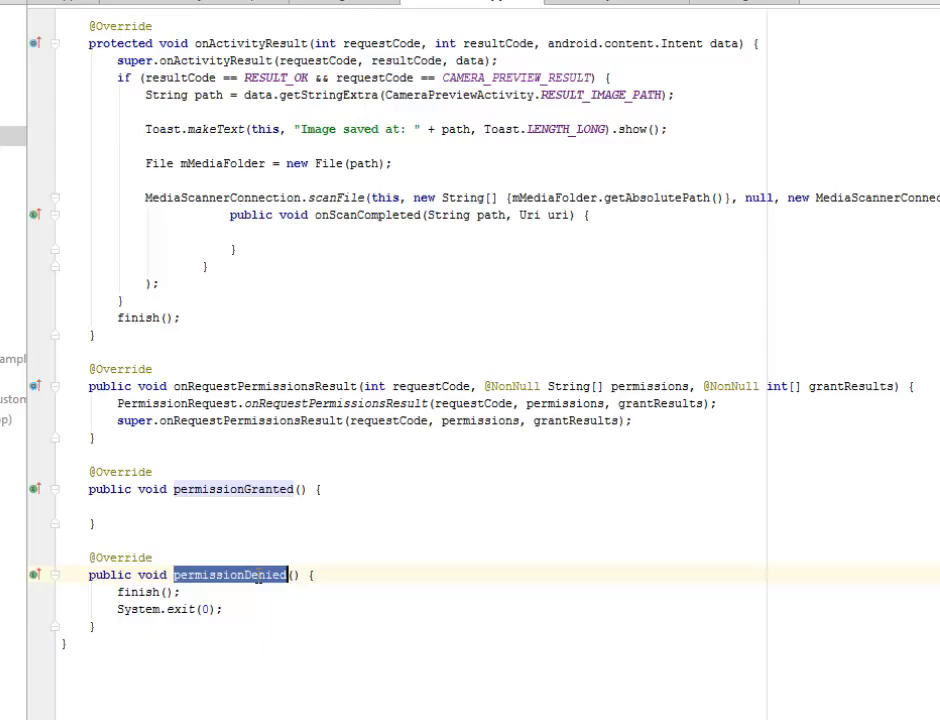
double_click(180, 608)
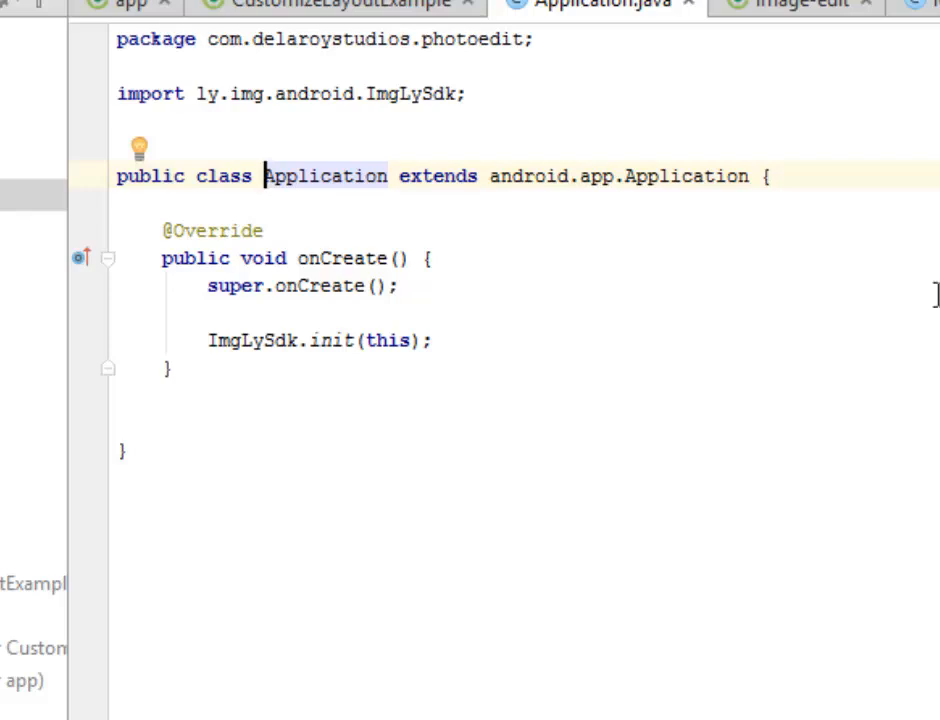
mouse_move(788, 140)
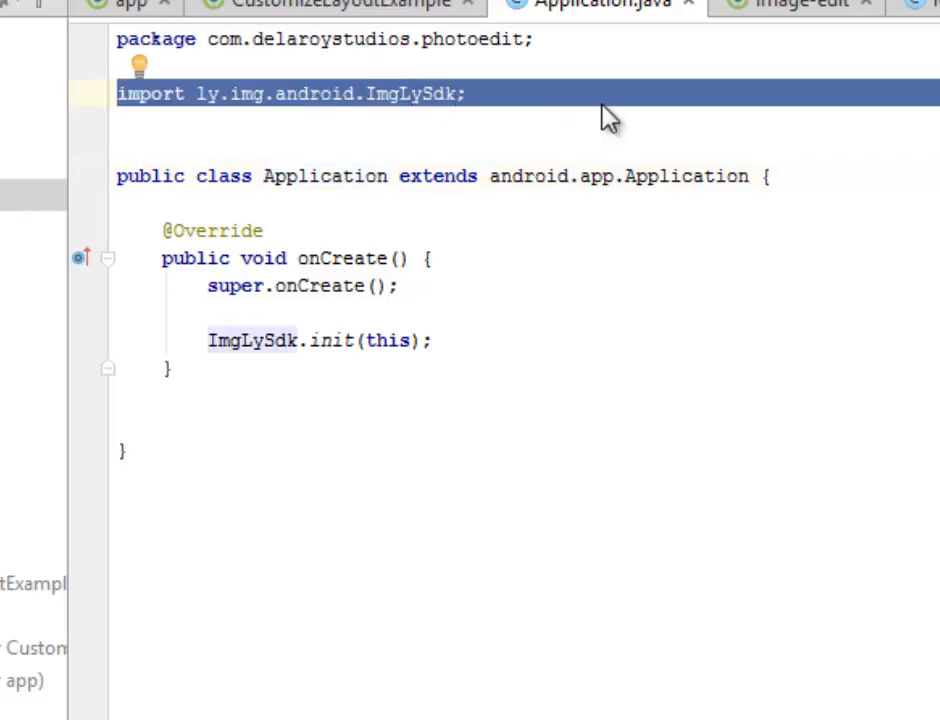
mouse_move(316, 164)
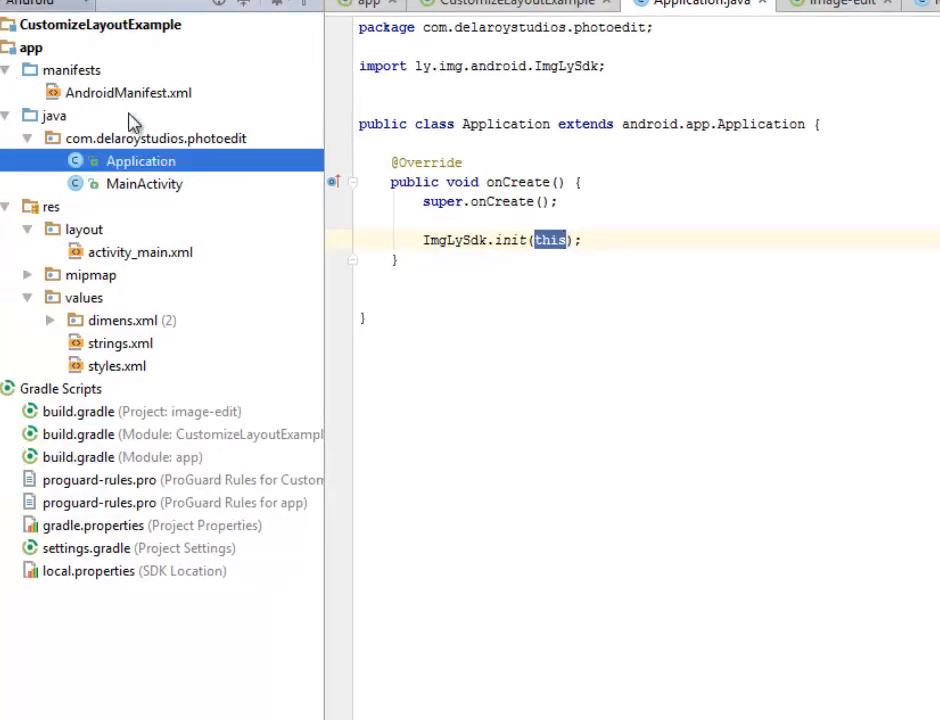
mouse_move(176, 110)
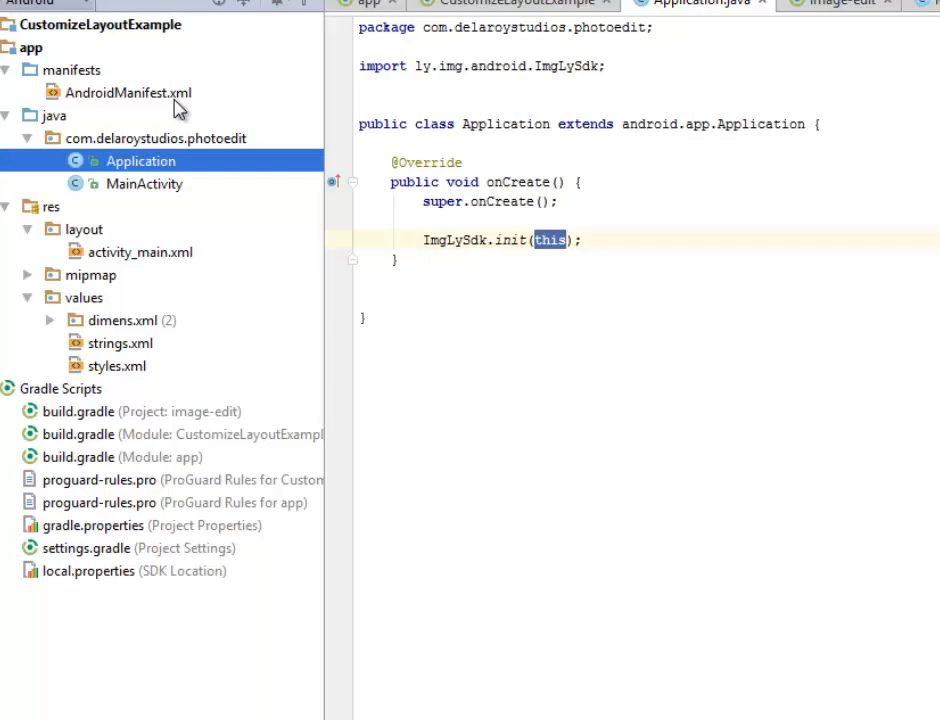
Step: Open AndroidManifest.xml and highlight the activity element declaring the launcher MainActivity
click(758, 4)
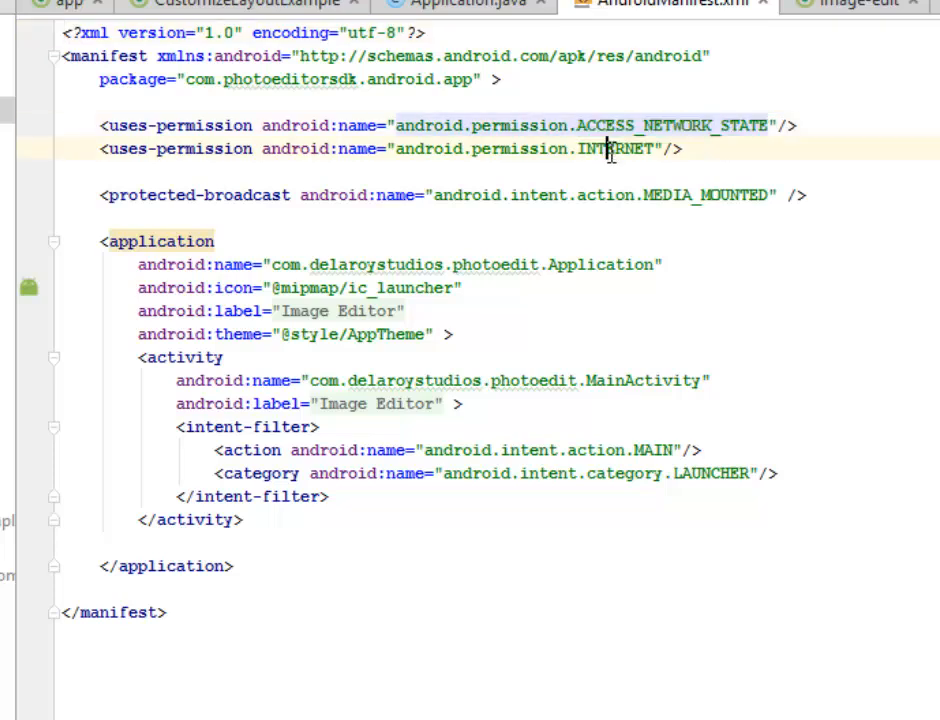
double_click(612, 148)
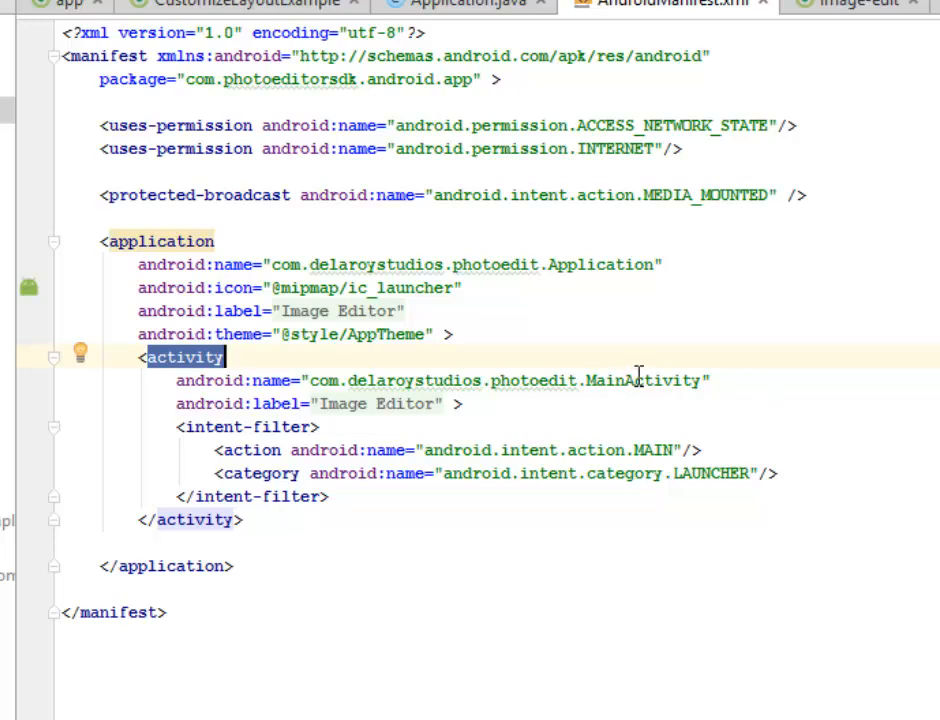
double_click(644, 380)
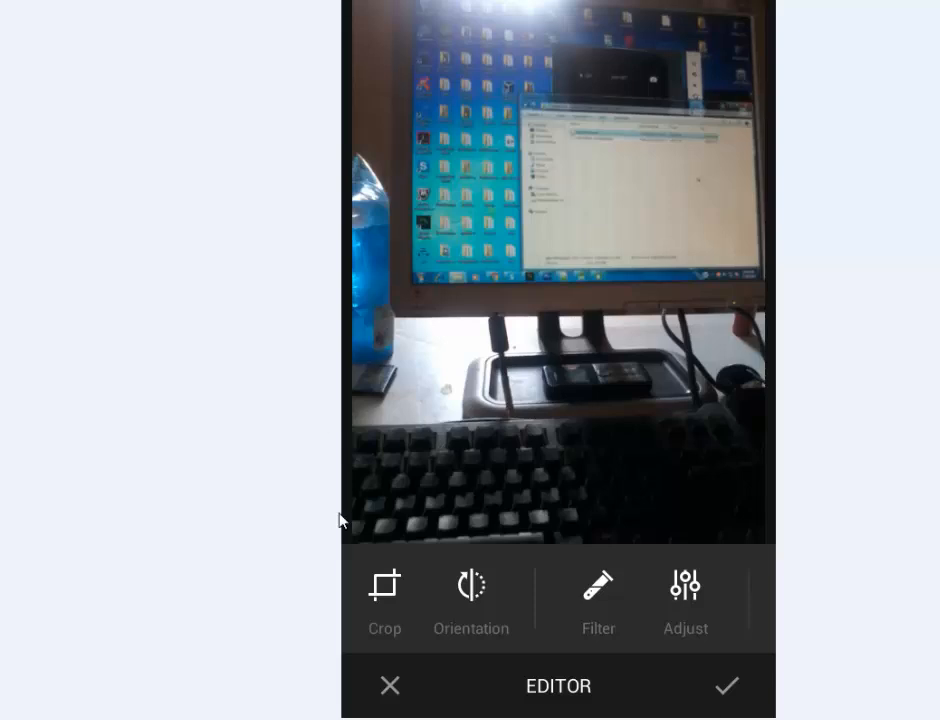
mouse_move(712, 532)
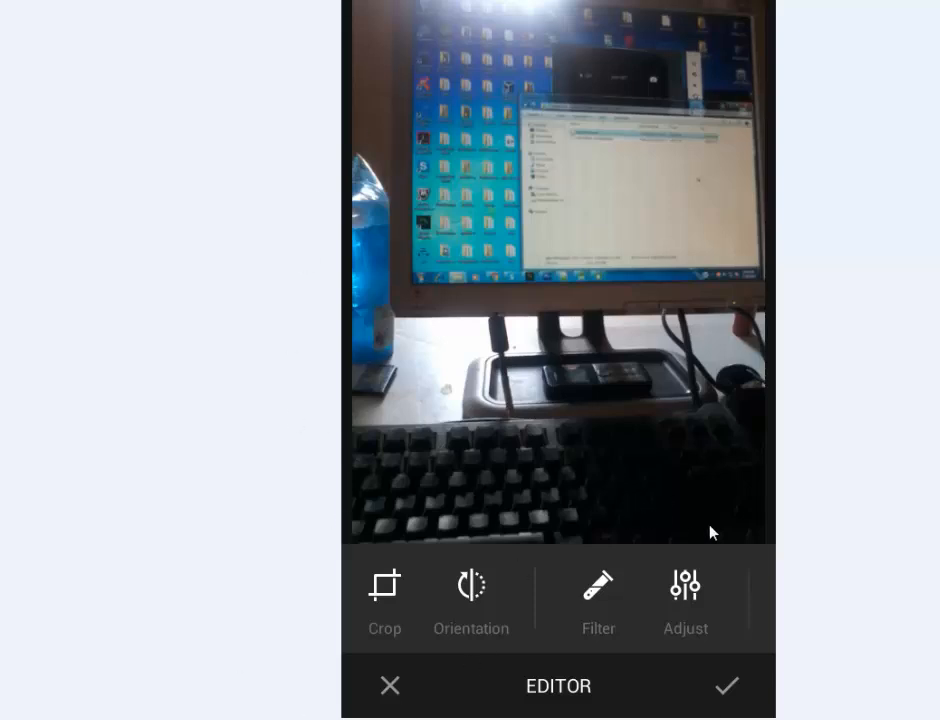
mouse_move(816, 604)
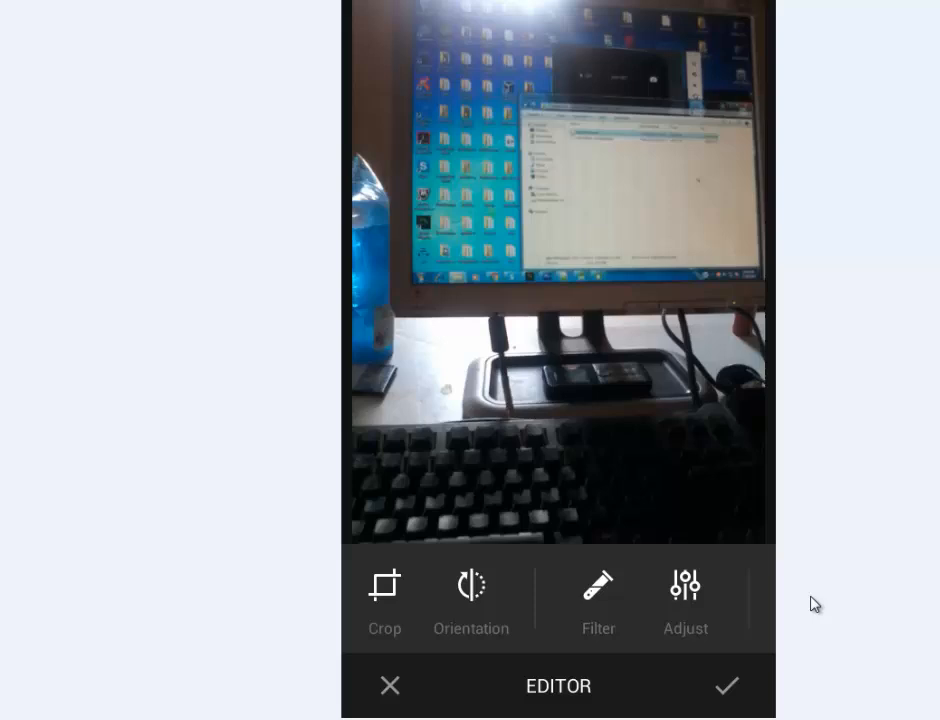
mouse_move(578, 106)
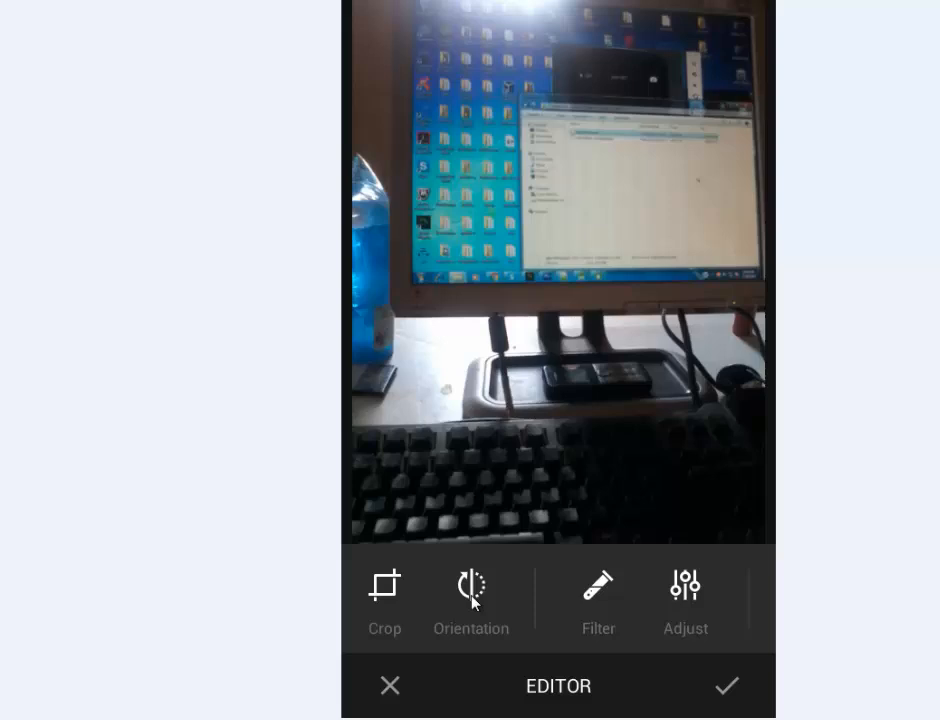
mouse_move(604, 548)
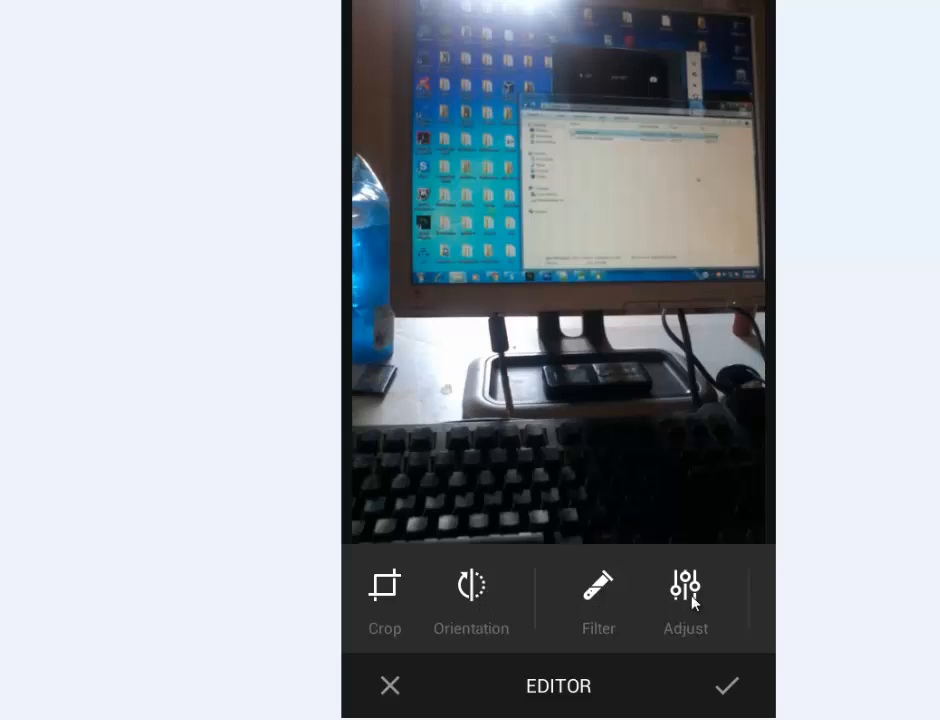
mouse_move(704, 600)
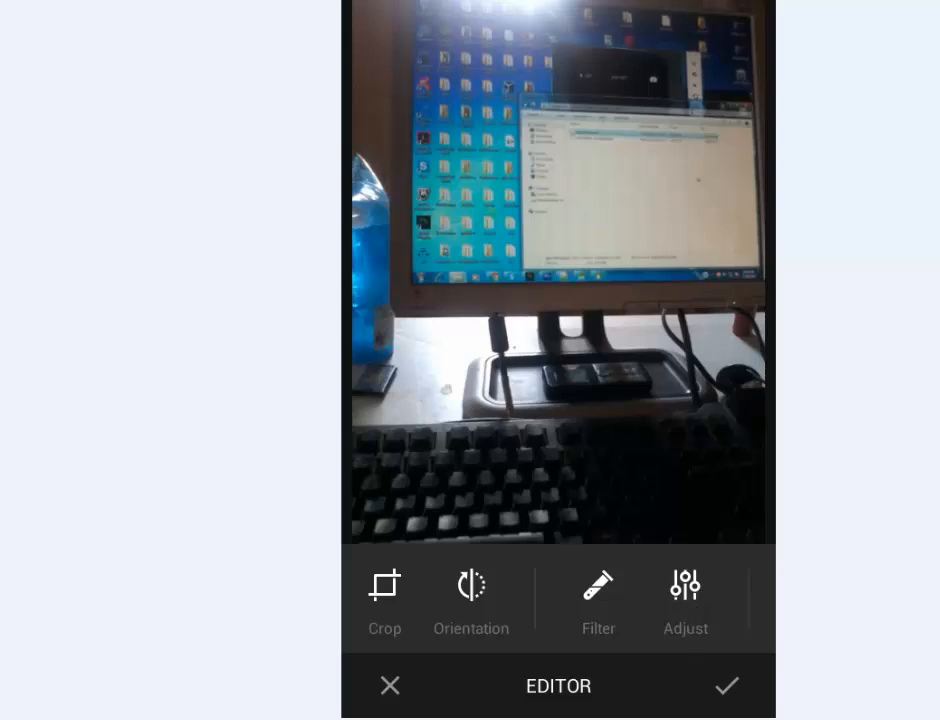
Step: Apply the crop to the monitor screen, check Orientation, then exit to the discard-image prompt
click(384, 584)
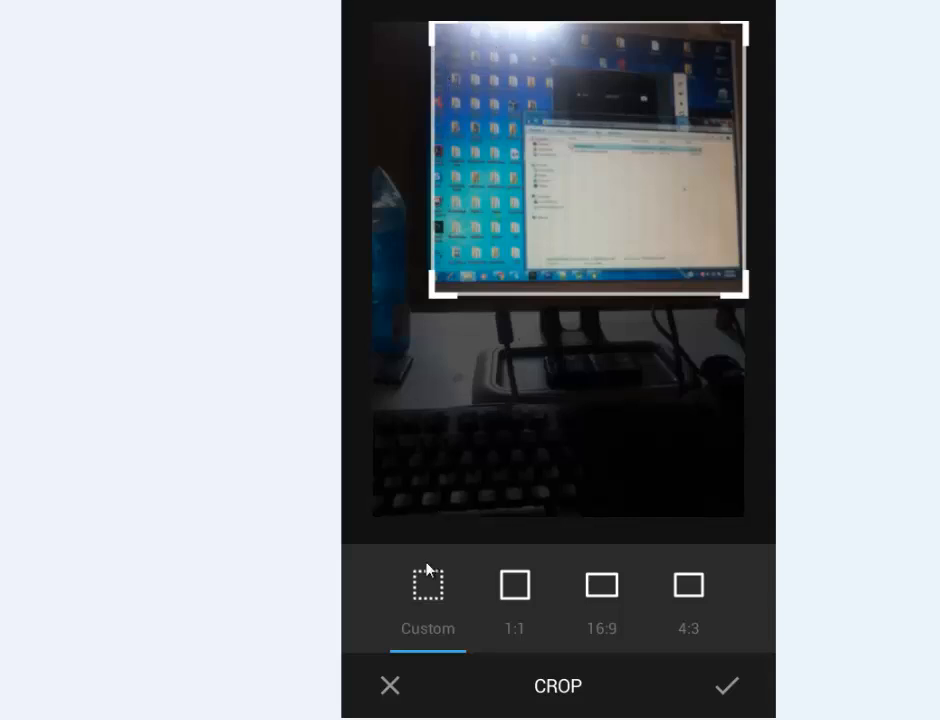
mouse_move(708, 6)
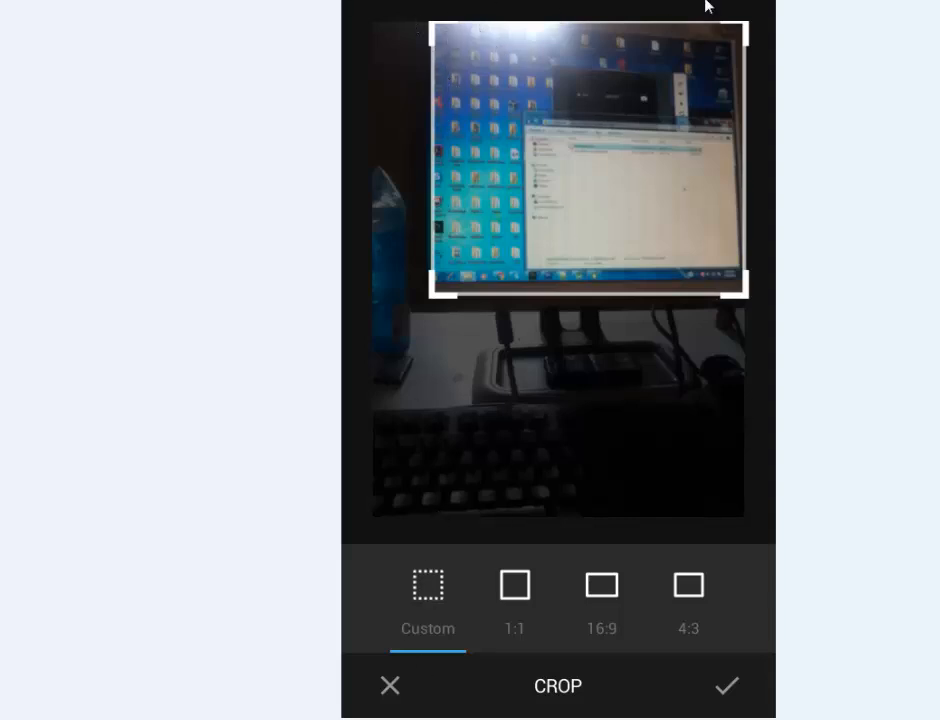
mouse_move(750, 112)
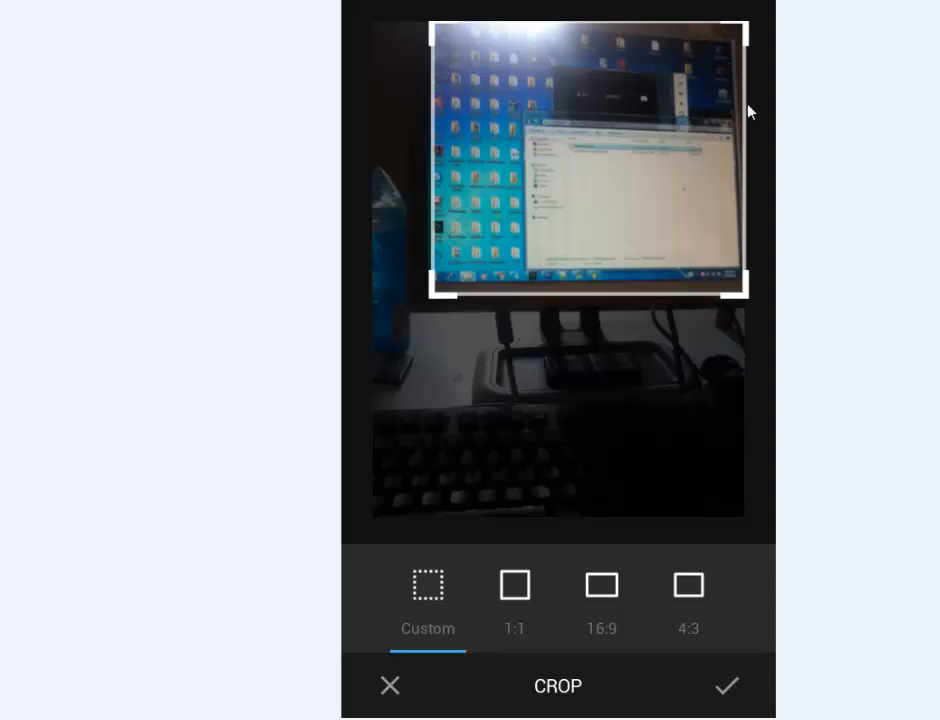
mouse_move(478, 198)
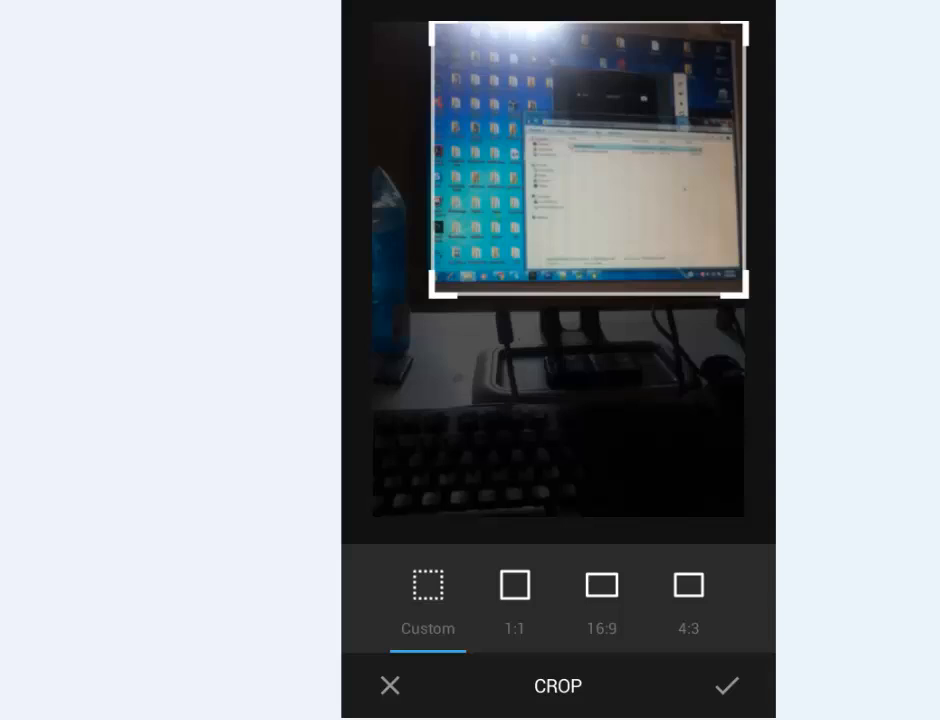
click(726, 686)
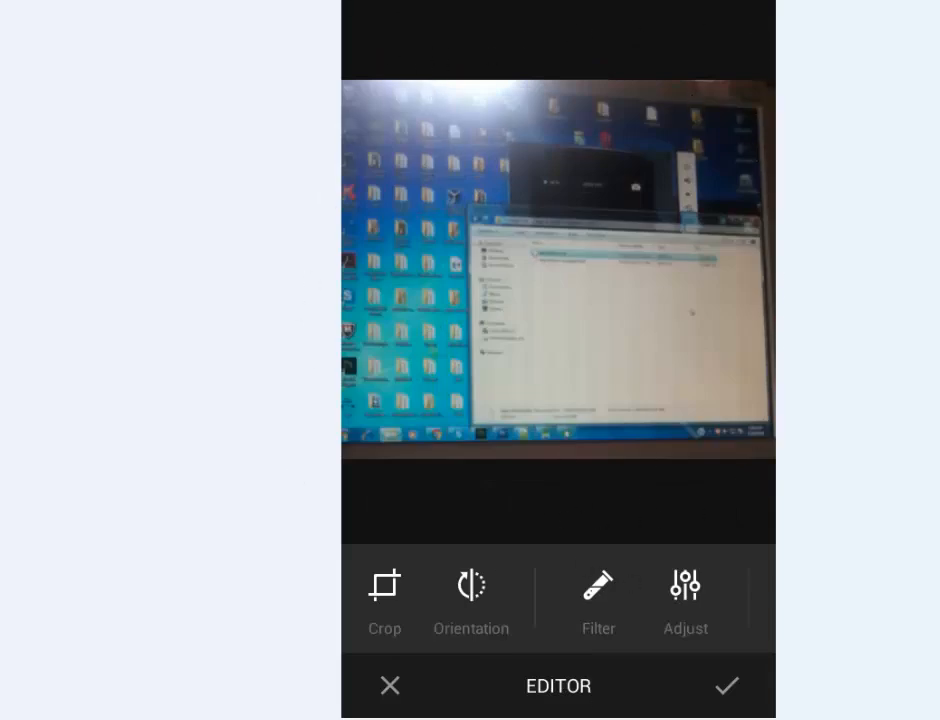
click(472, 584)
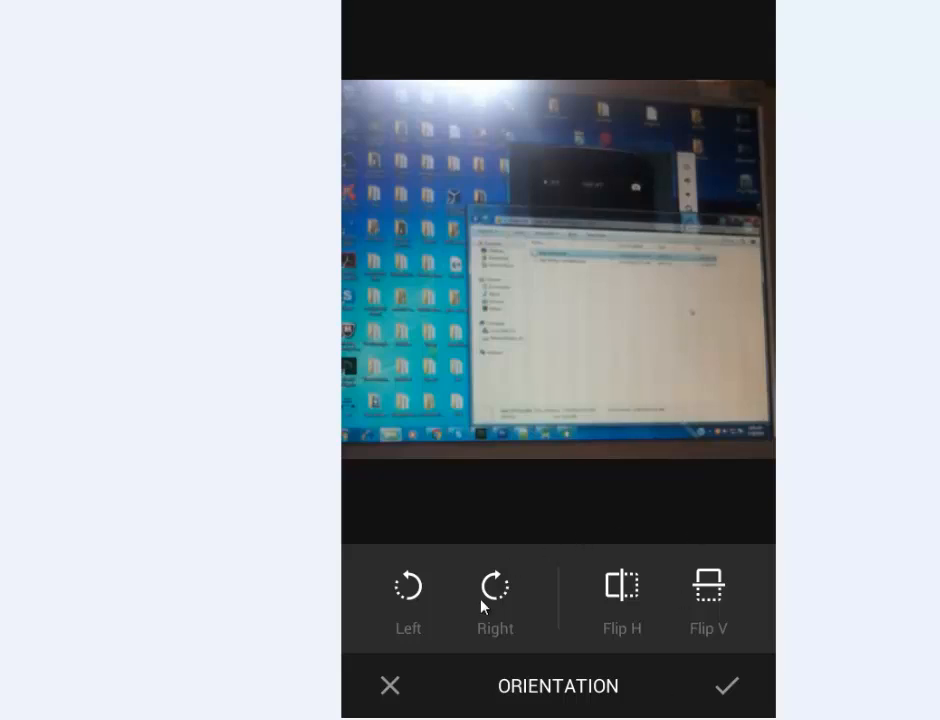
mouse_move(420, 610)
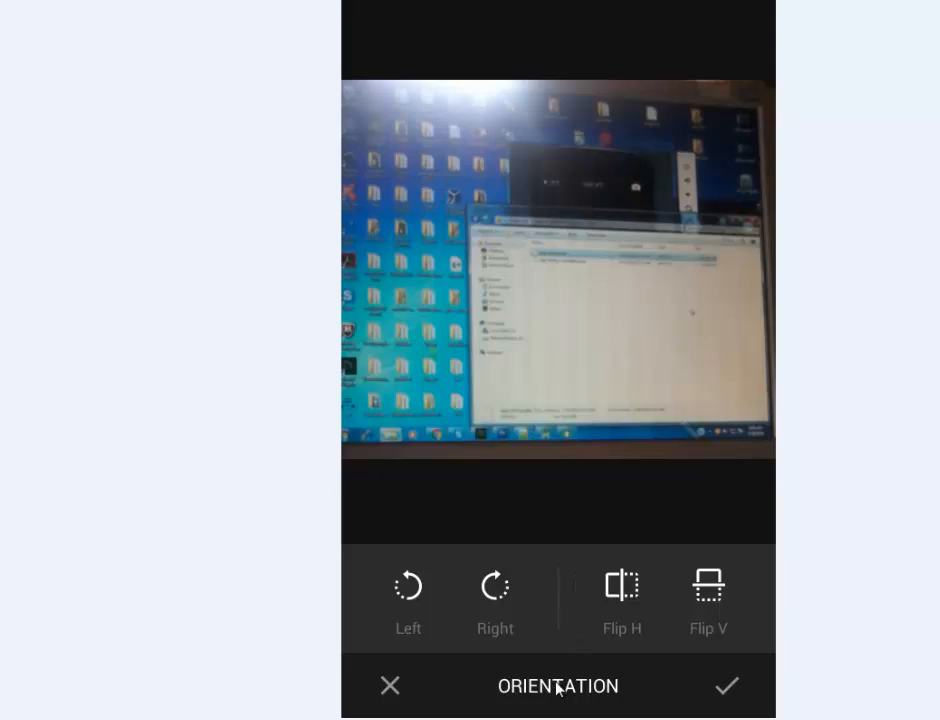
click(388, 684)
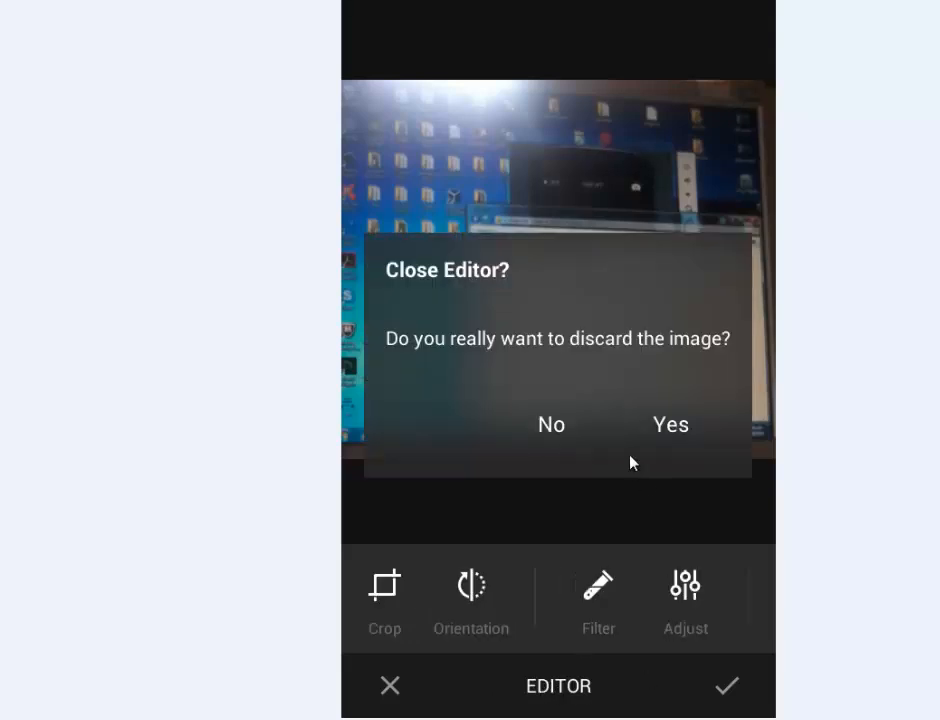
mouse_move(418, 352)
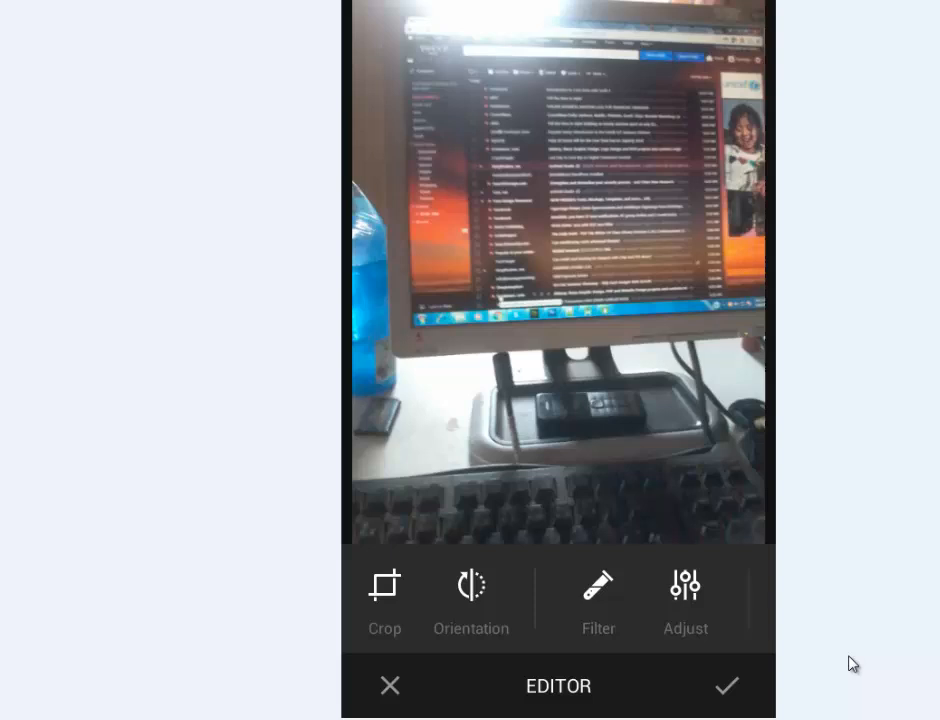
mouse_move(820, 632)
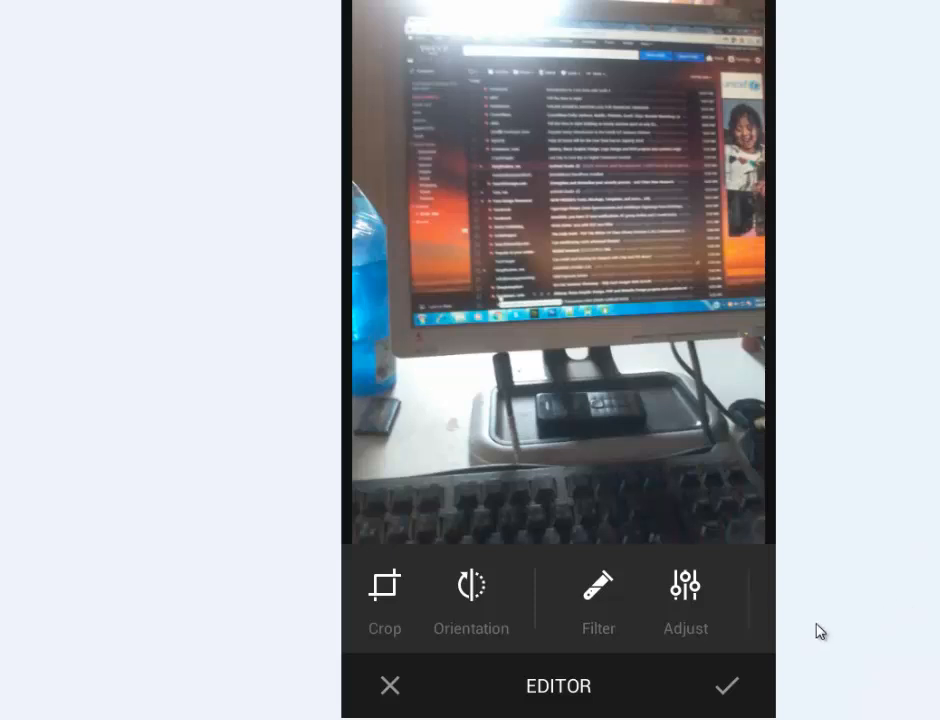
mouse_move(612, 700)
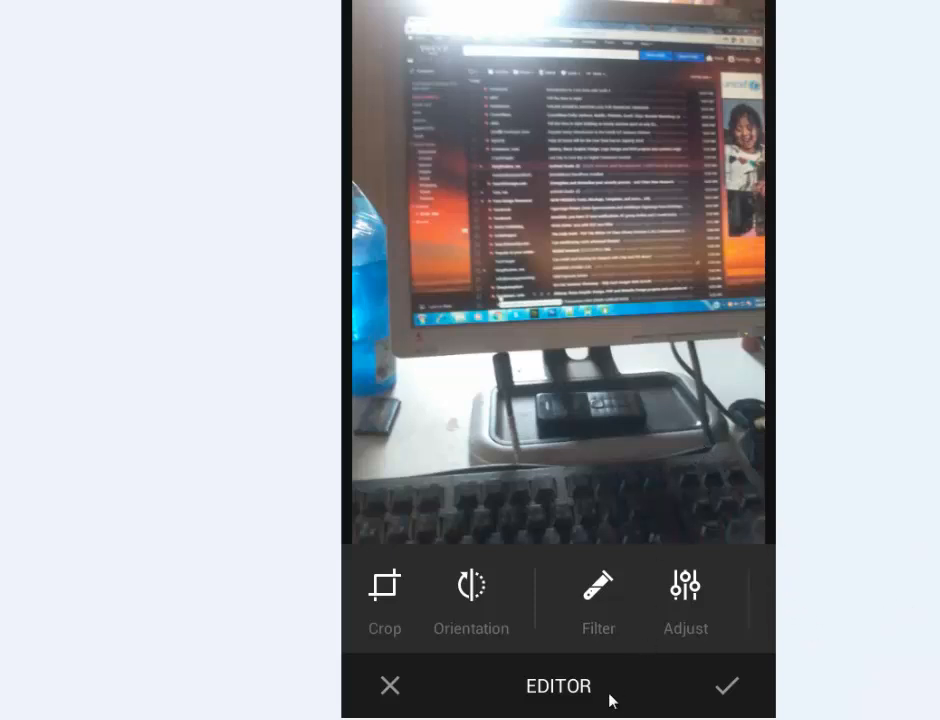
Step: In Adjust, raise Brightness slightly with the slider, then move to the Contrast control
click(684, 584)
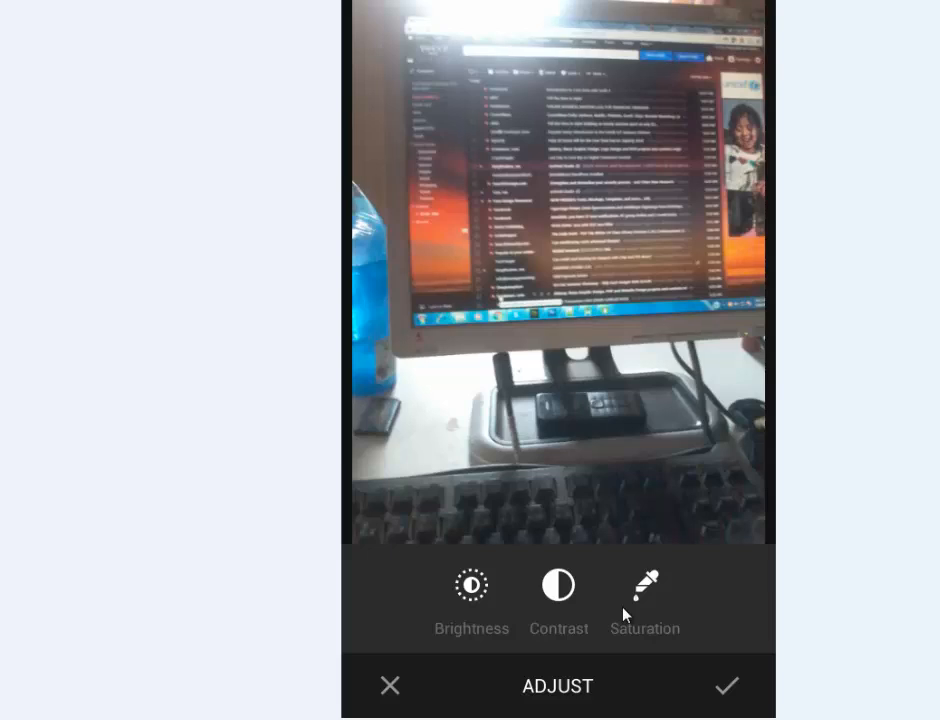
mouse_move(784, 516)
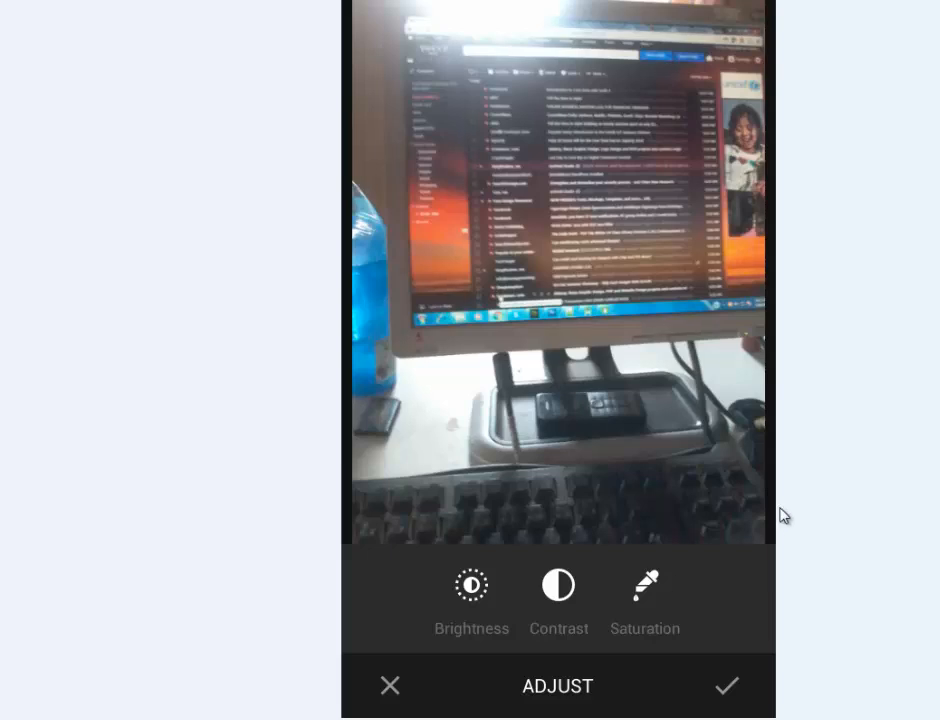
mouse_move(502, 646)
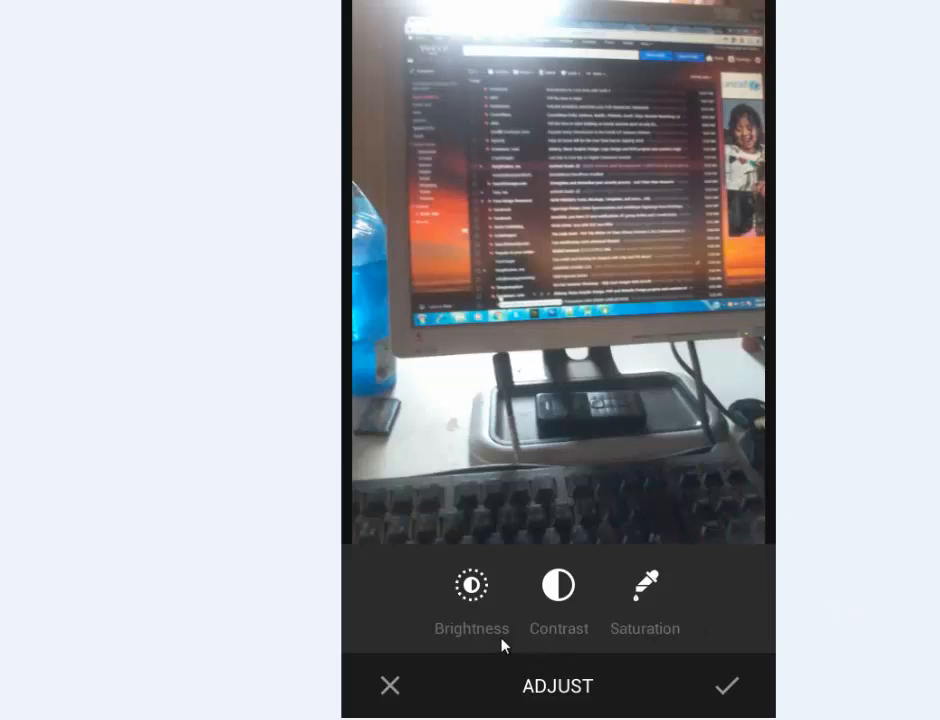
mouse_move(590, 584)
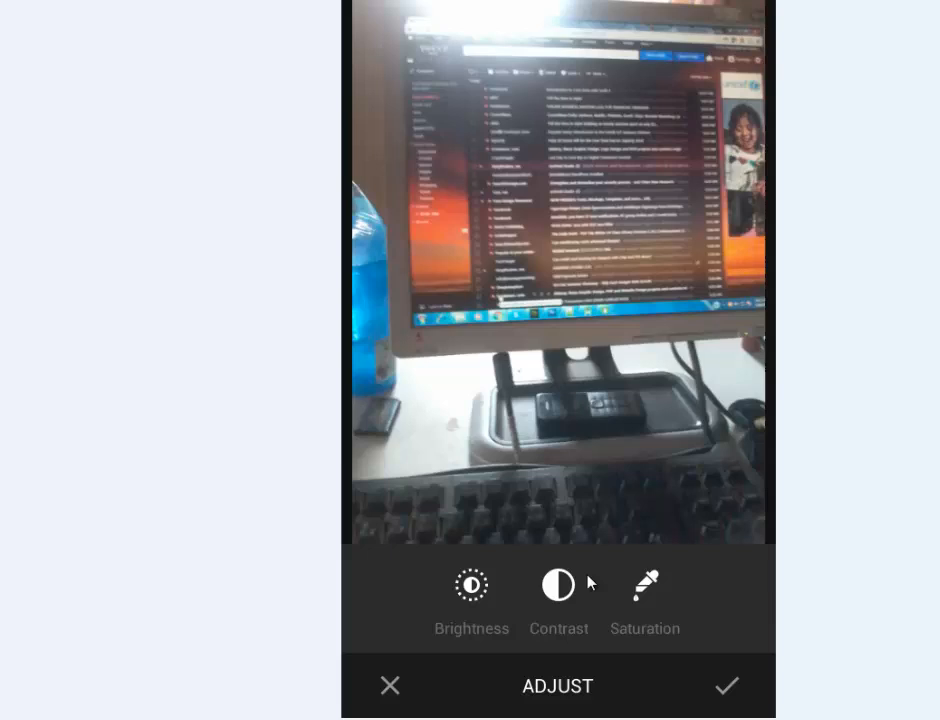
mouse_move(560, 604)
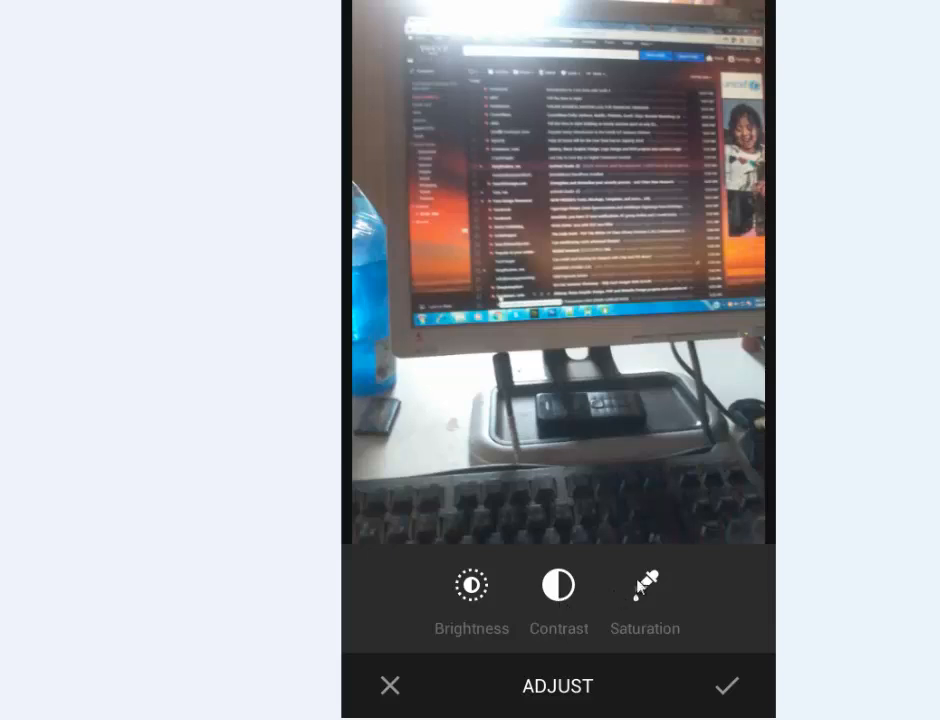
mouse_move(670, 612)
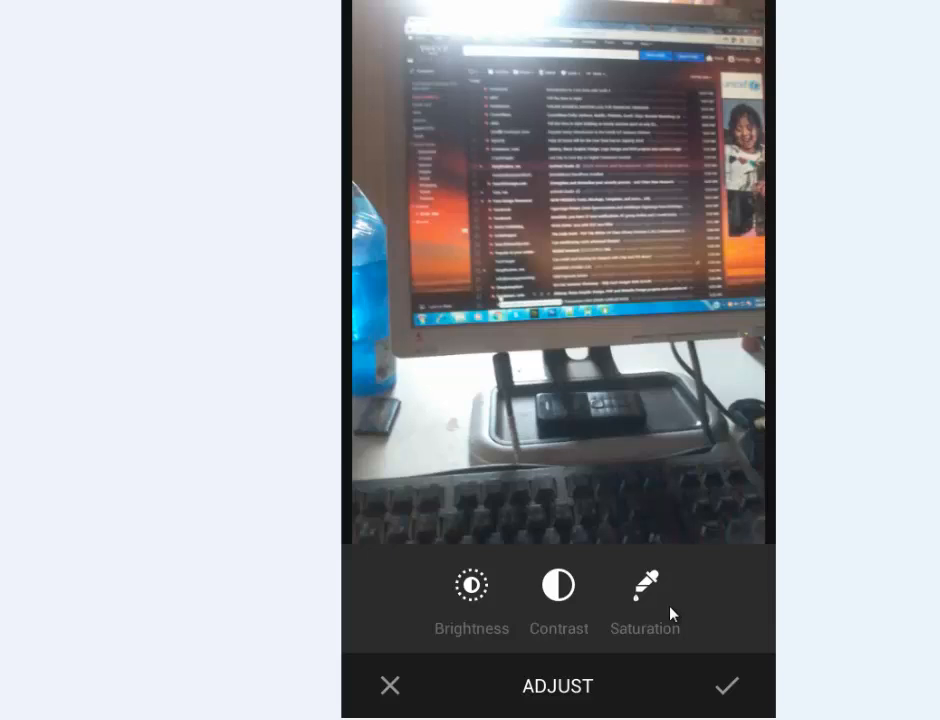
click(472, 584)
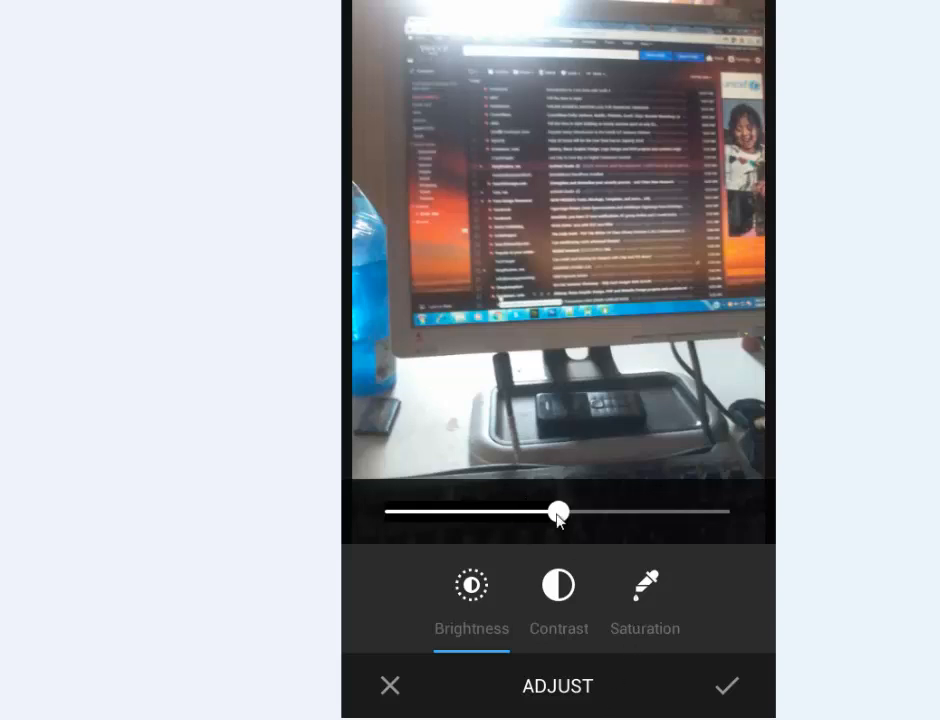
drag(558, 512, 568, 512)
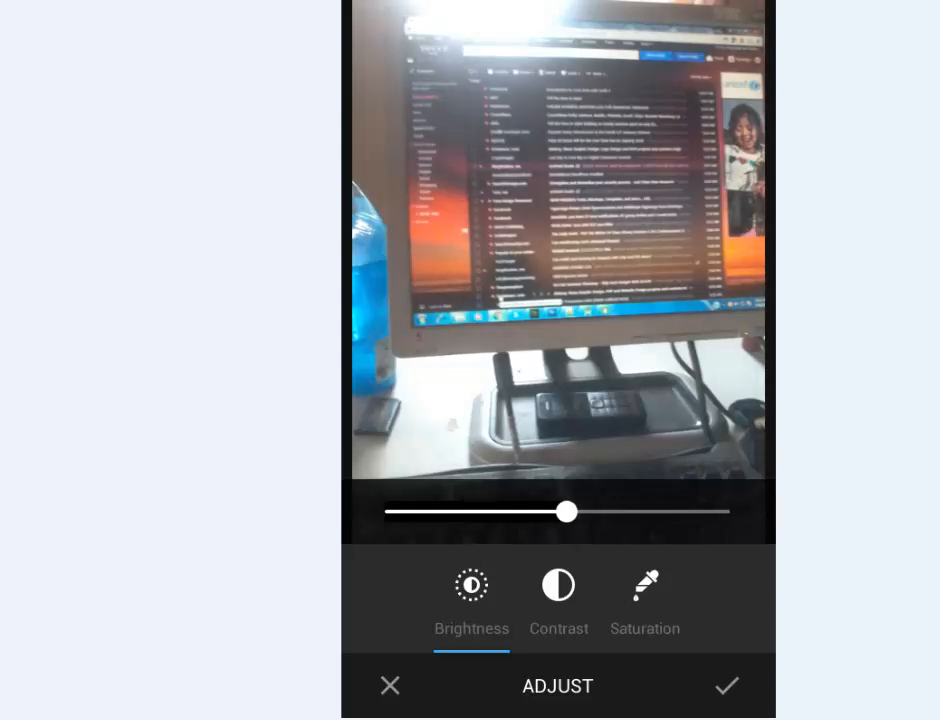
click(558, 584)
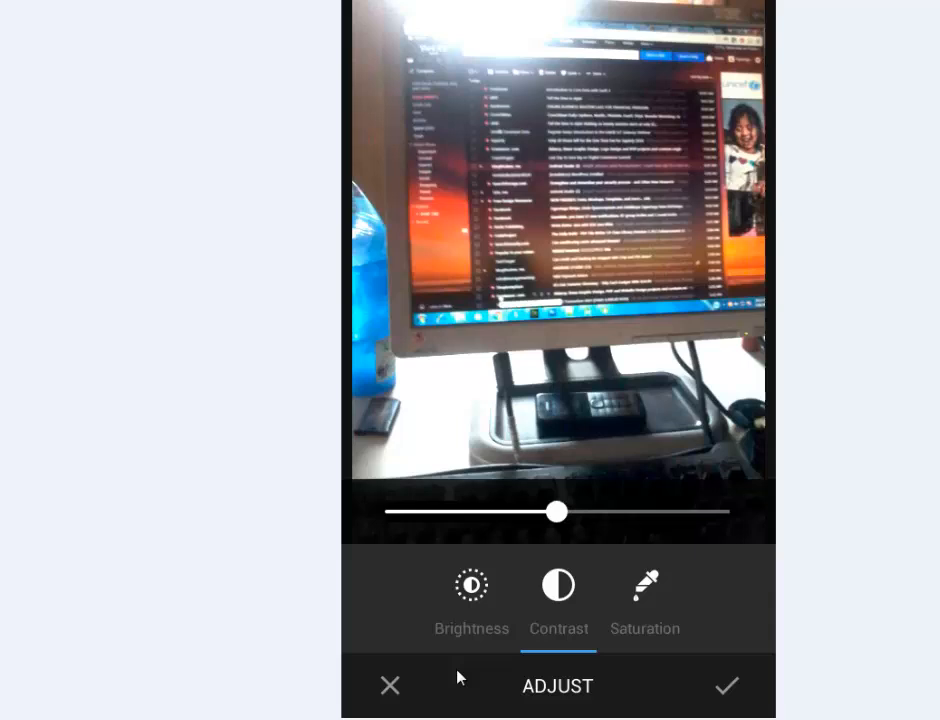
mouse_move(490, 692)
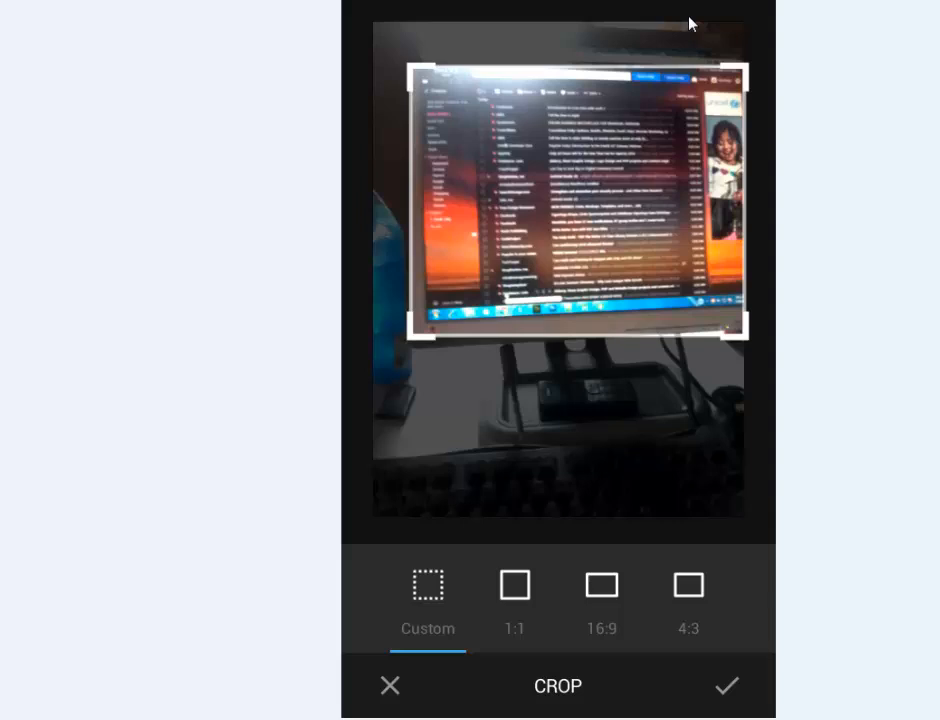
mouse_move(690, 312)
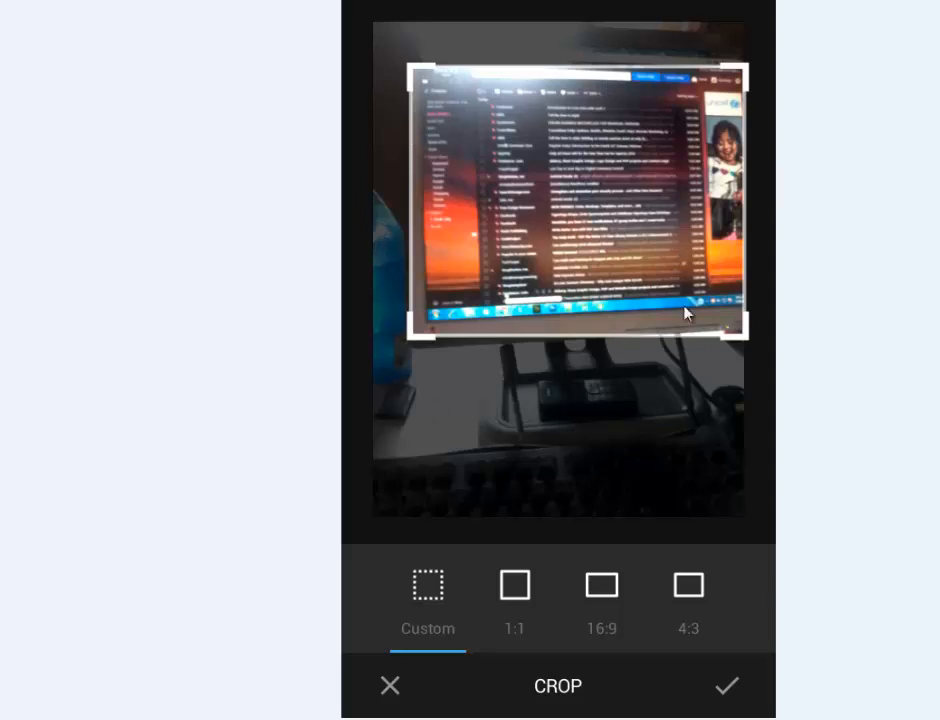
mouse_move(762, 276)
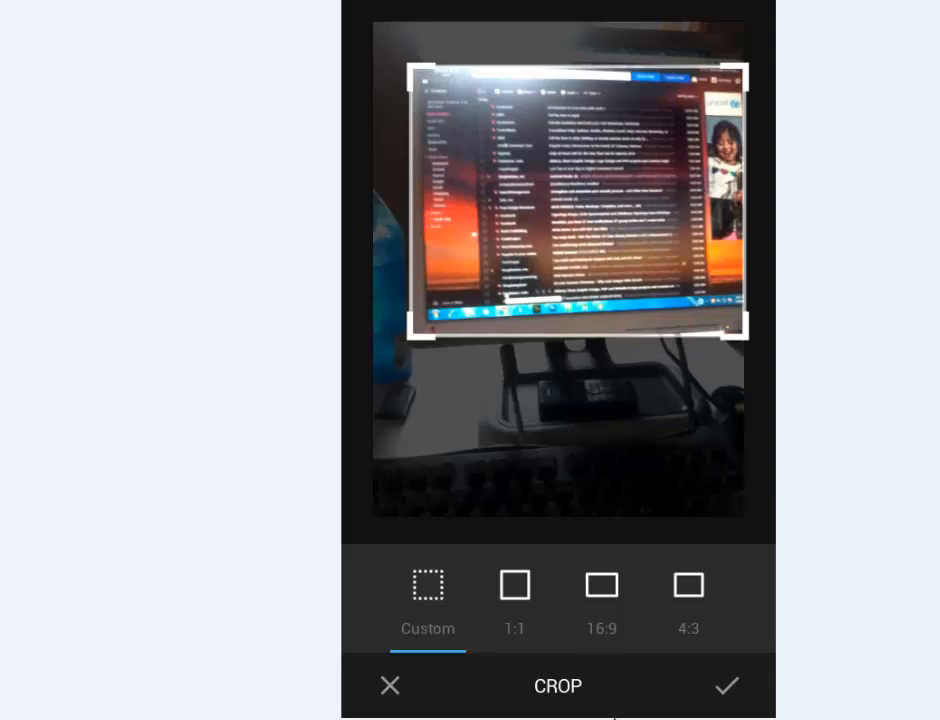
Step: Confirm the crop around the monitor screen with the checkmark
click(728, 686)
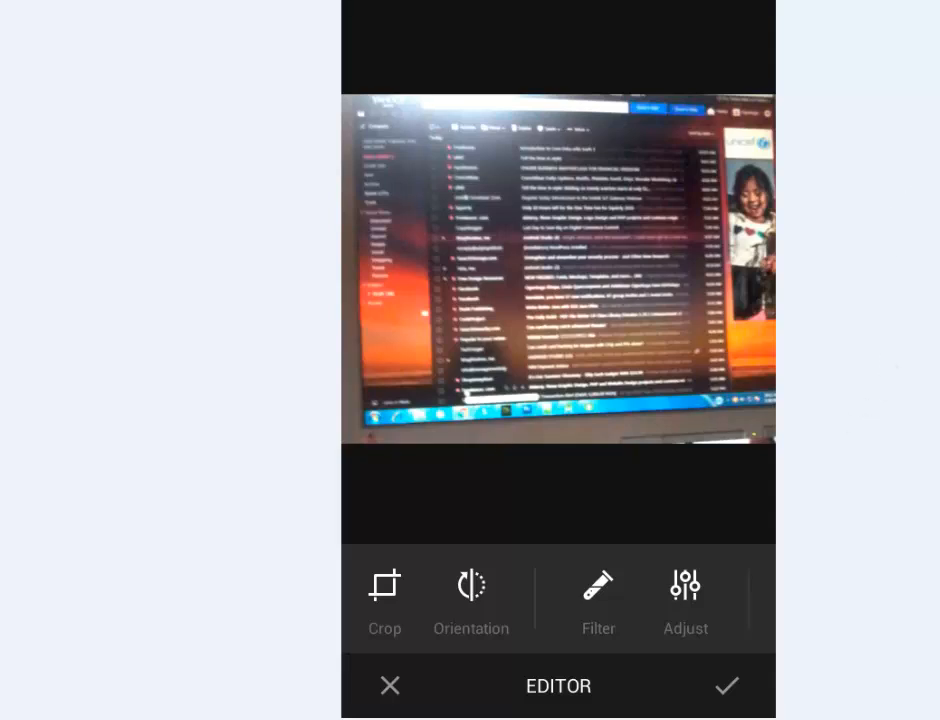
click(726, 684)
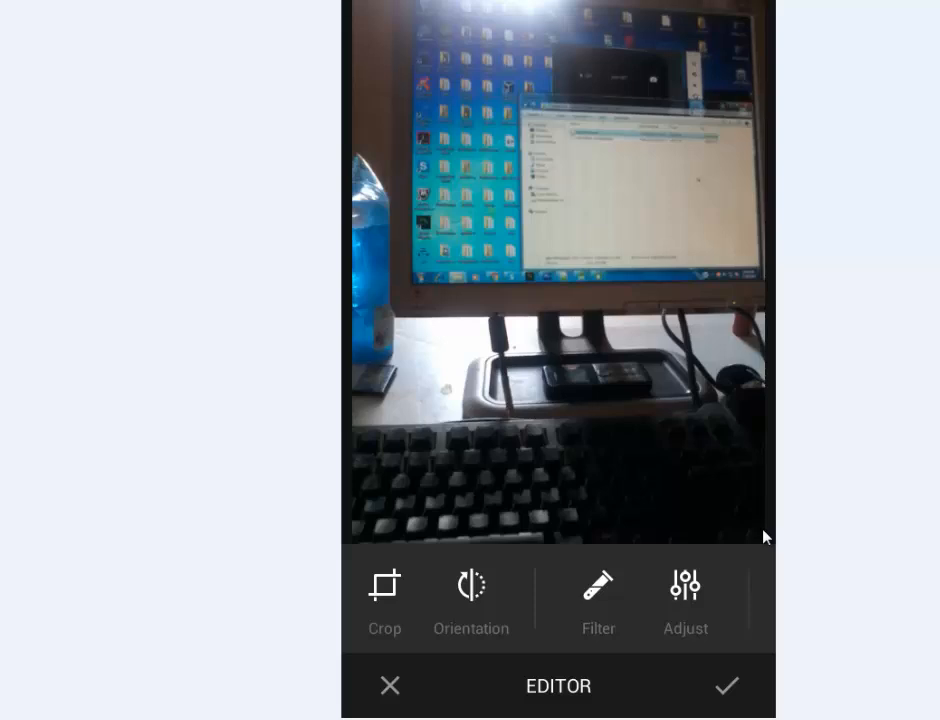
mouse_move(784, 514)
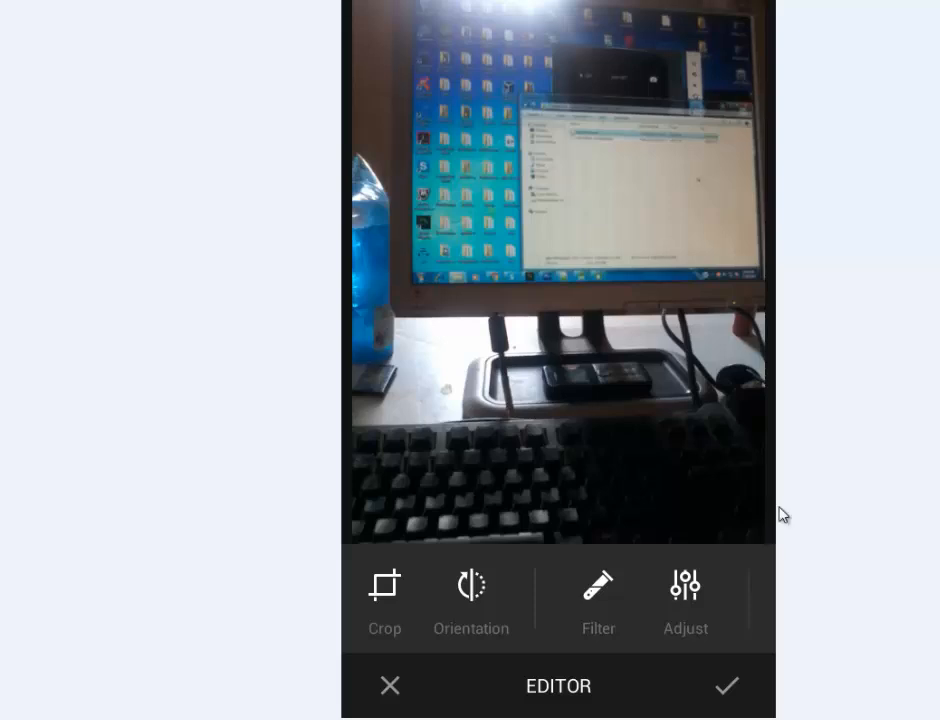
mouse_move(770, 508)
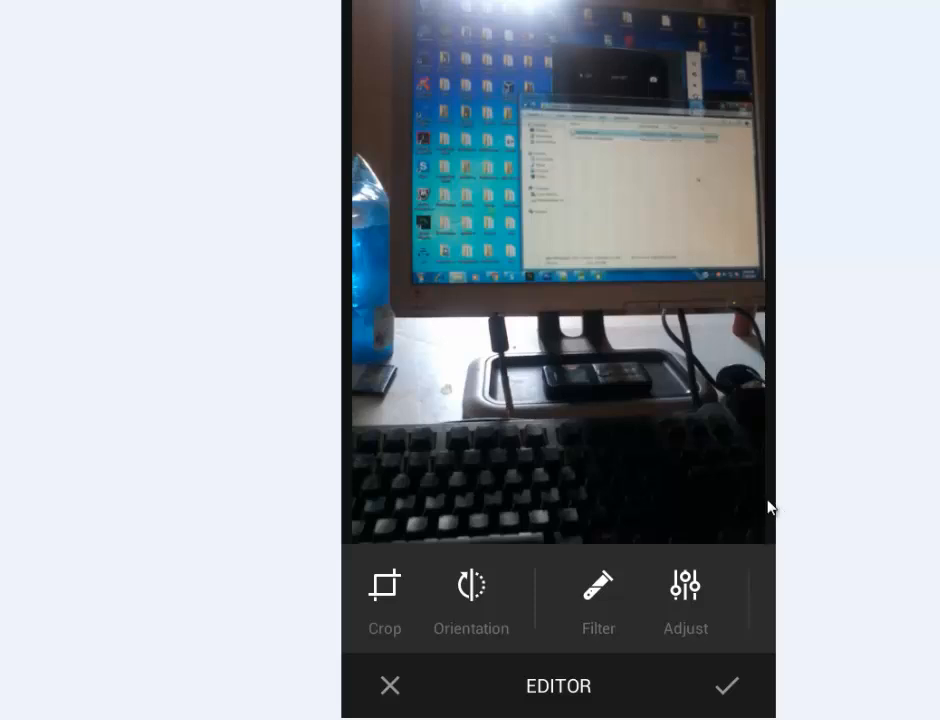